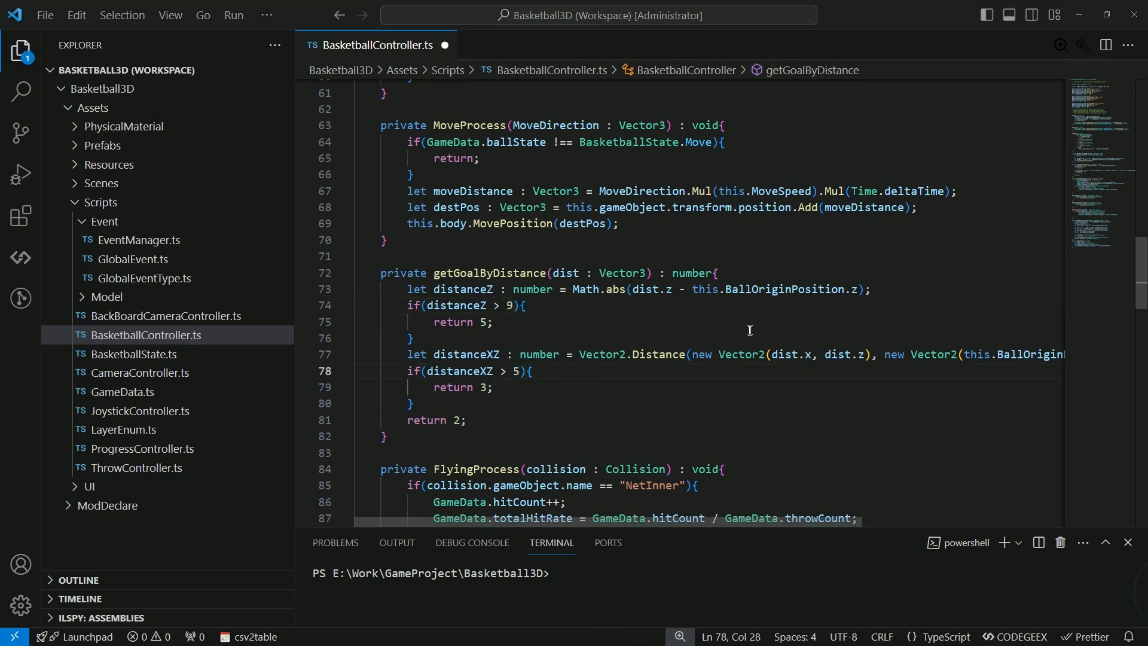
Save BasketballController.ts so the engine recompiles the scoring changes.
{"action": "key", "text": "Ctrl+S"}
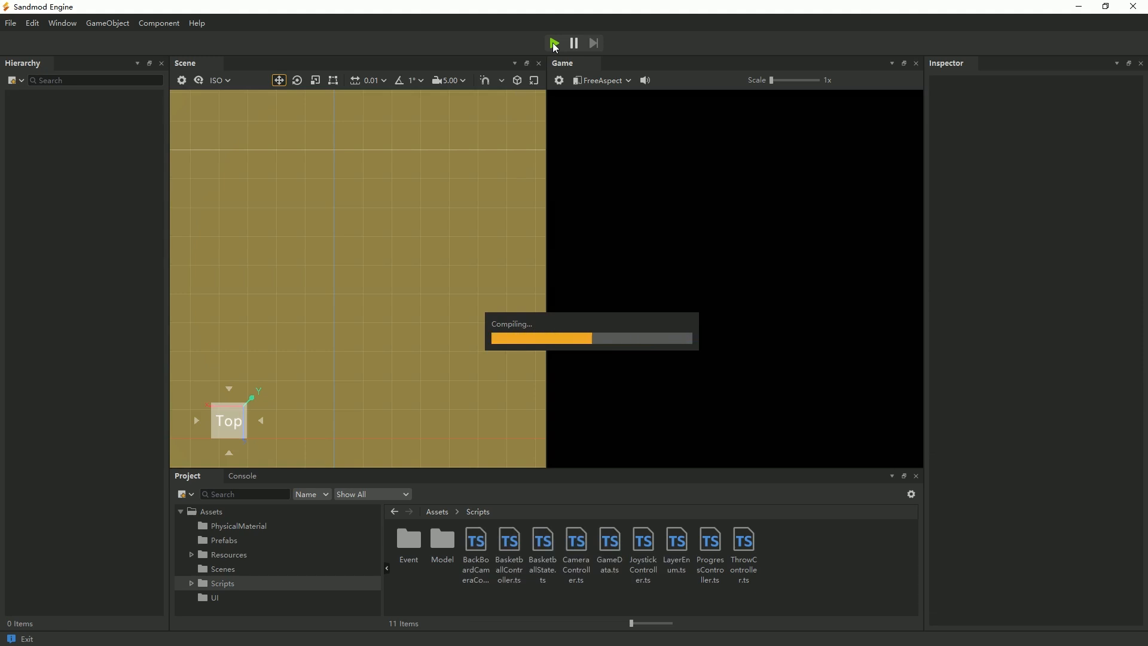
{"action": "left_click", "coordinate": [555, 43]}
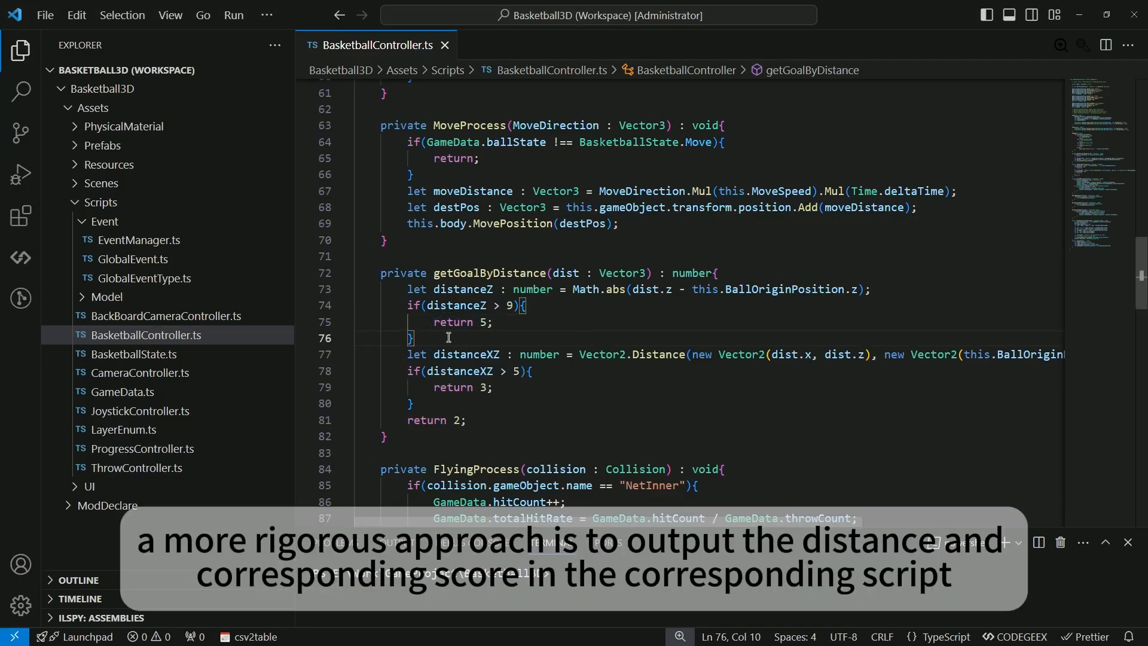
Add Debug.Log lines for distanceZ and distanceXZ in getGoalByDistance and save.
{"action": "type", "text": "Deb"}
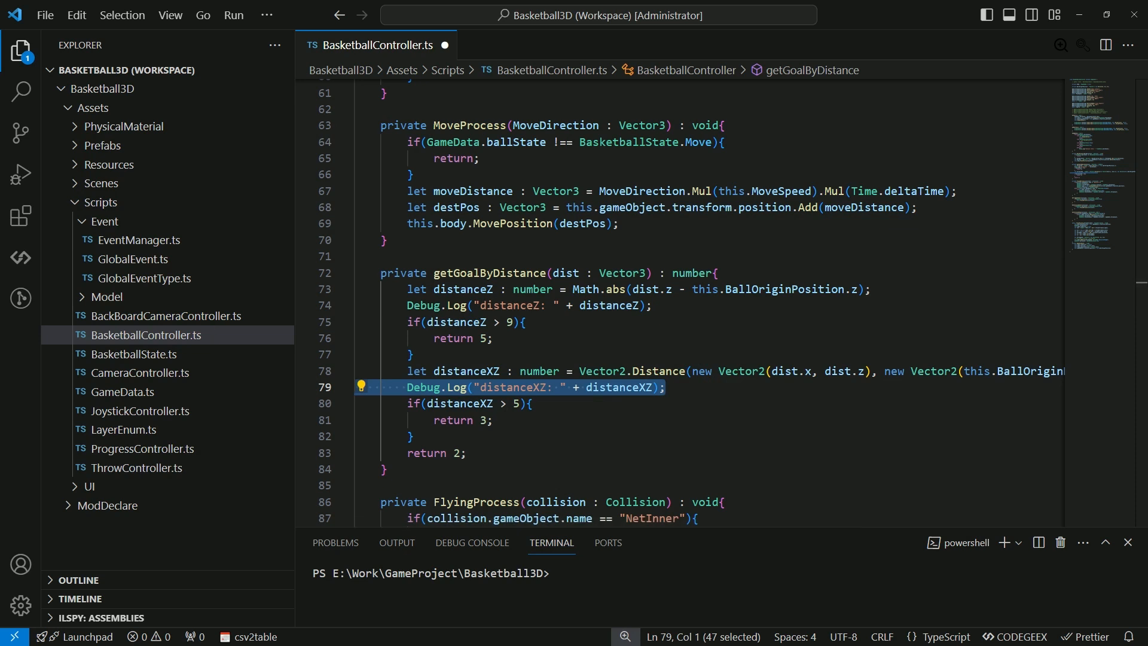
{"action": "key", "text": "Delete"}
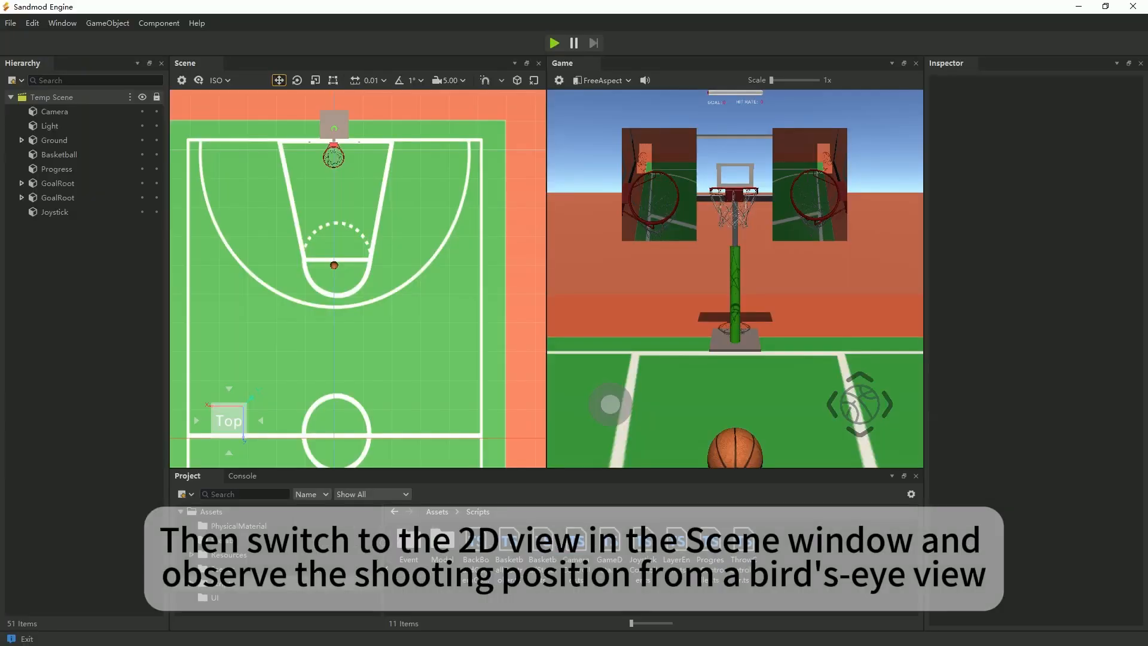
View the court from above, play a few shots and read the logged distances in the Console.
{"action": "left_click", "coordinate": [220, 80]}
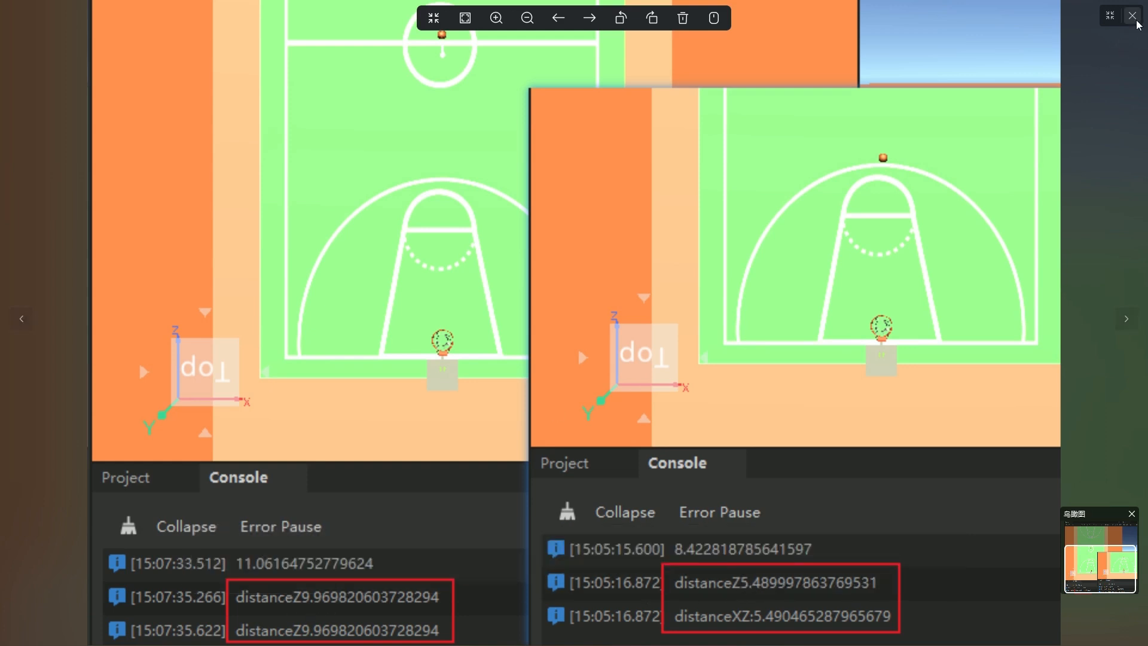
{"action": "left_click", "coordinate": [1131, 15]}
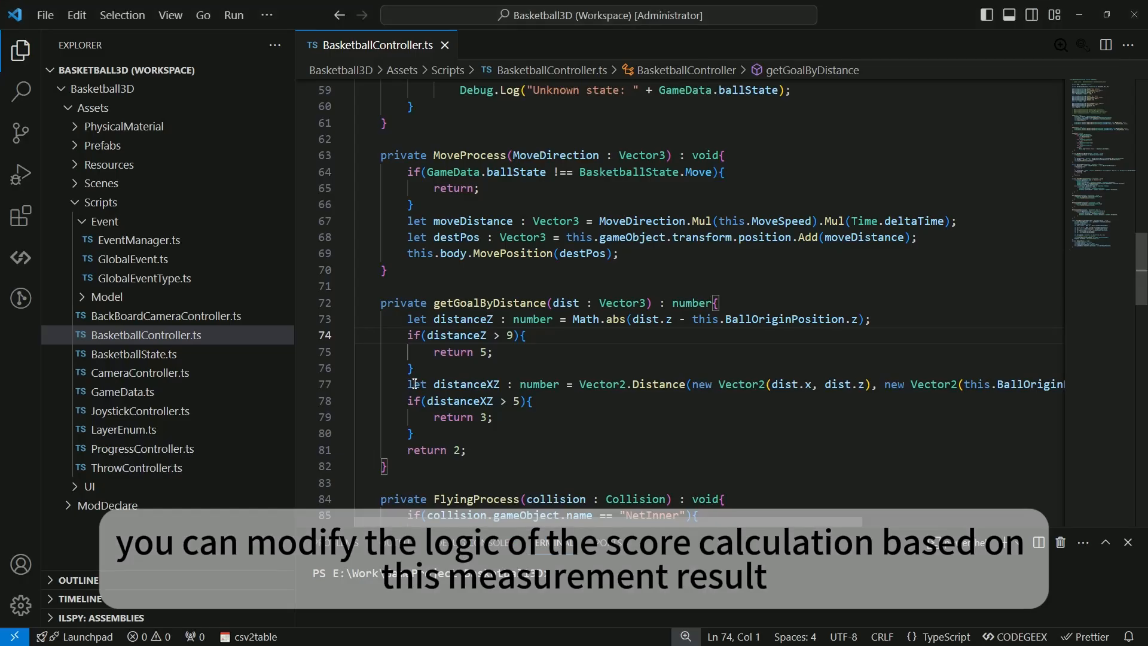
Set the goal thresholds to distanceZ > 9.9 and distanceXZ > 5.4 and save.
{"action": "type", "text": ".9"}
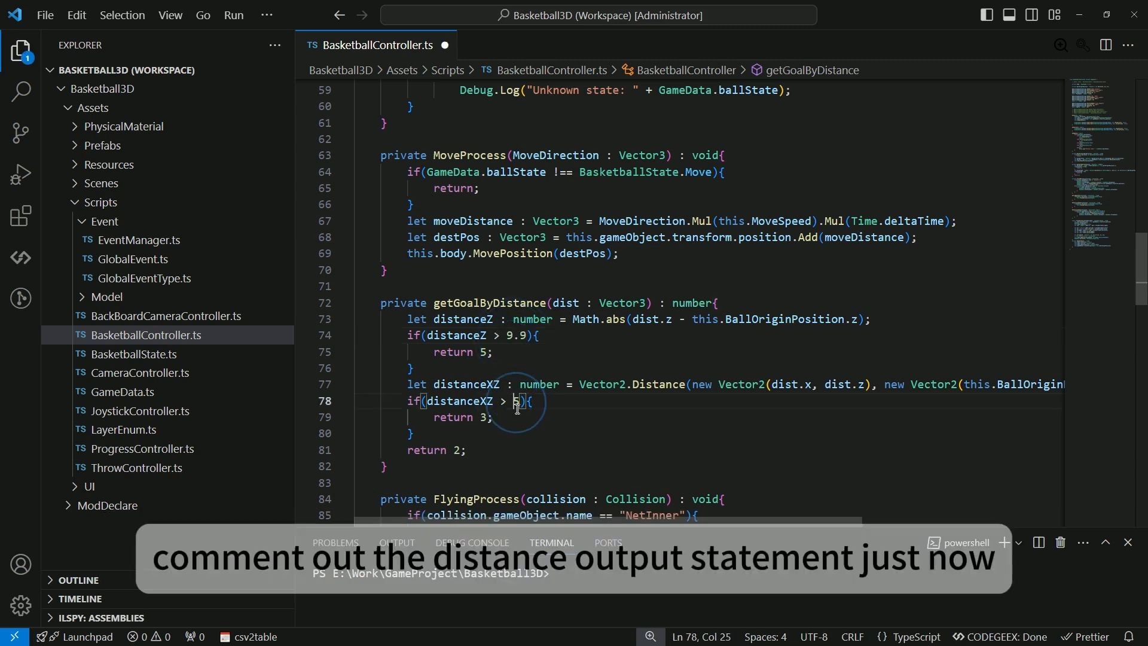
{"action": "type", "text": ".4"}
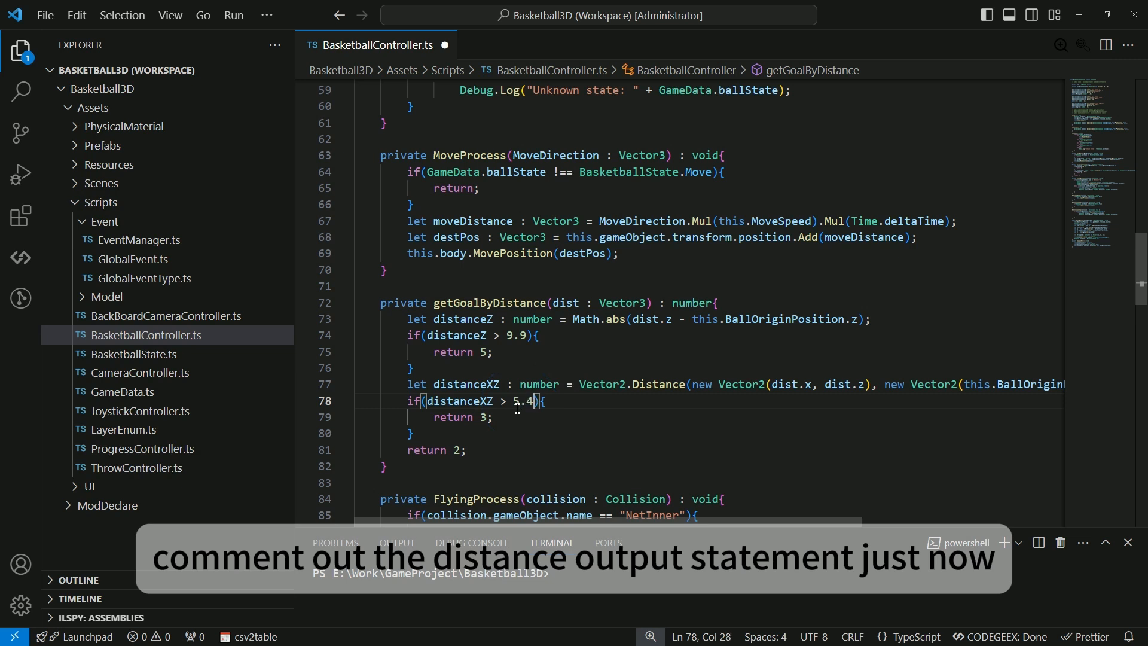
{"action": "key", "text": "Ctrl+s"}
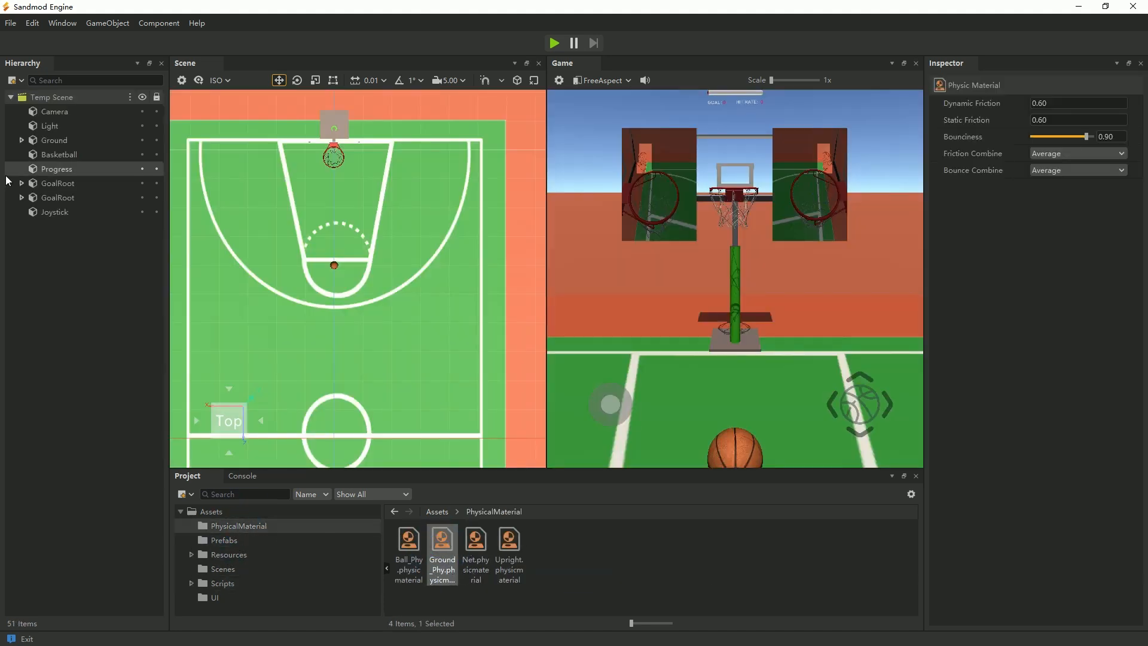
Assign Ground_Phy as the BoxCollider material of Ground's plane child and save the scene.
{"action": "left_click", "coordinate": [53, 139]}
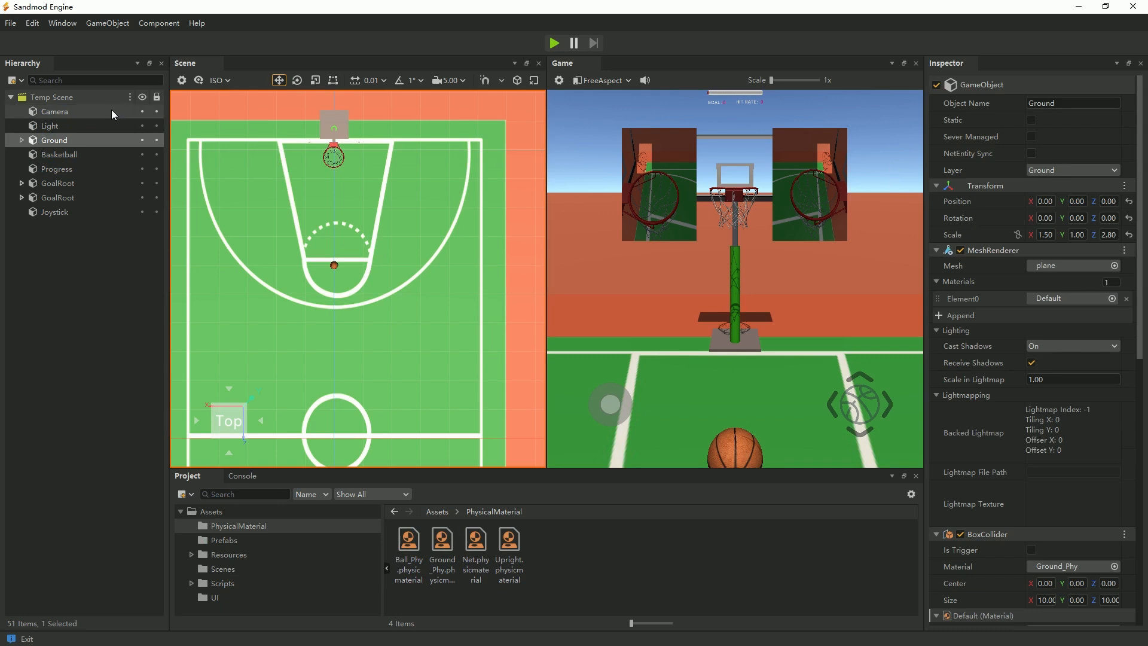
{"action": "left_click", "coordinate": [22, 140]}
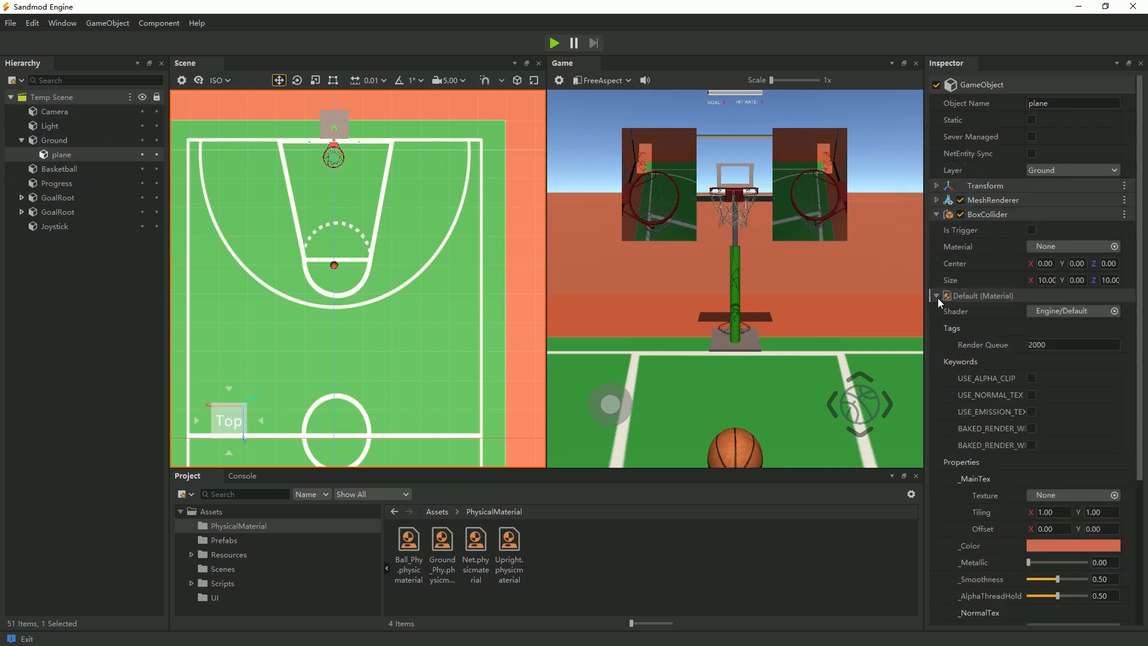
{"action": "left_click", "coordinate": [443, 543]}
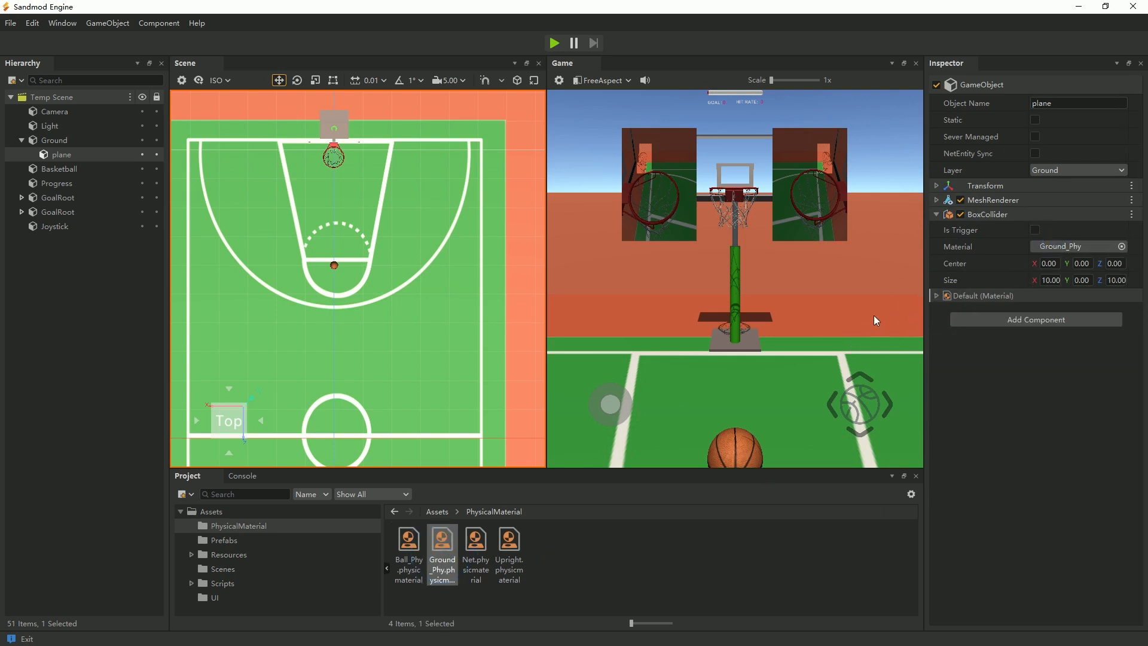
{"action": "key", "text": "ctrl+s"}
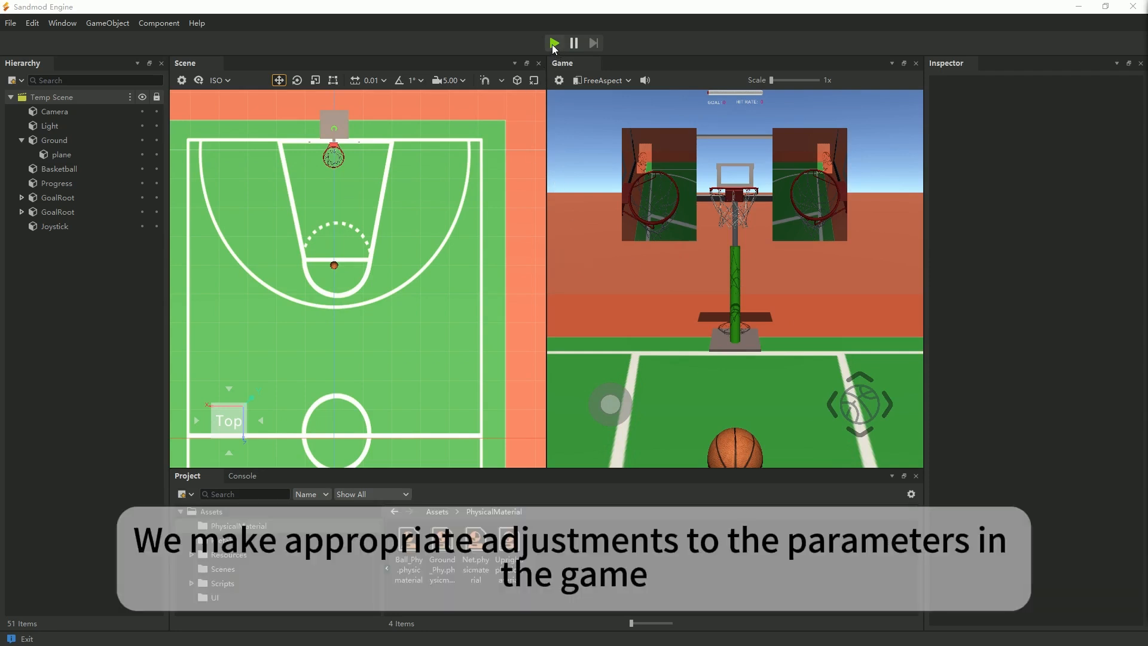
Run play mode to try the adjusted thresholds and ground material.
{"action": "left_click", "coordinate": [554, 43]}
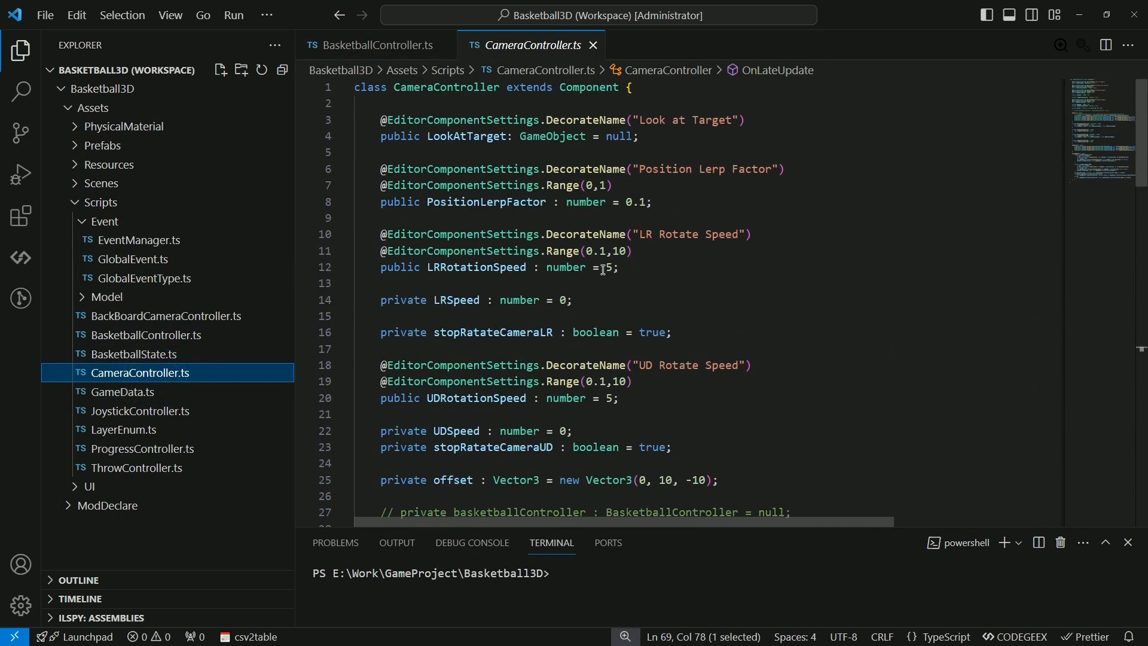
Change the LRRotationSpeed default from 5 to 10 in CameraController.ts and save.
{"action": "type", "text": "10"}
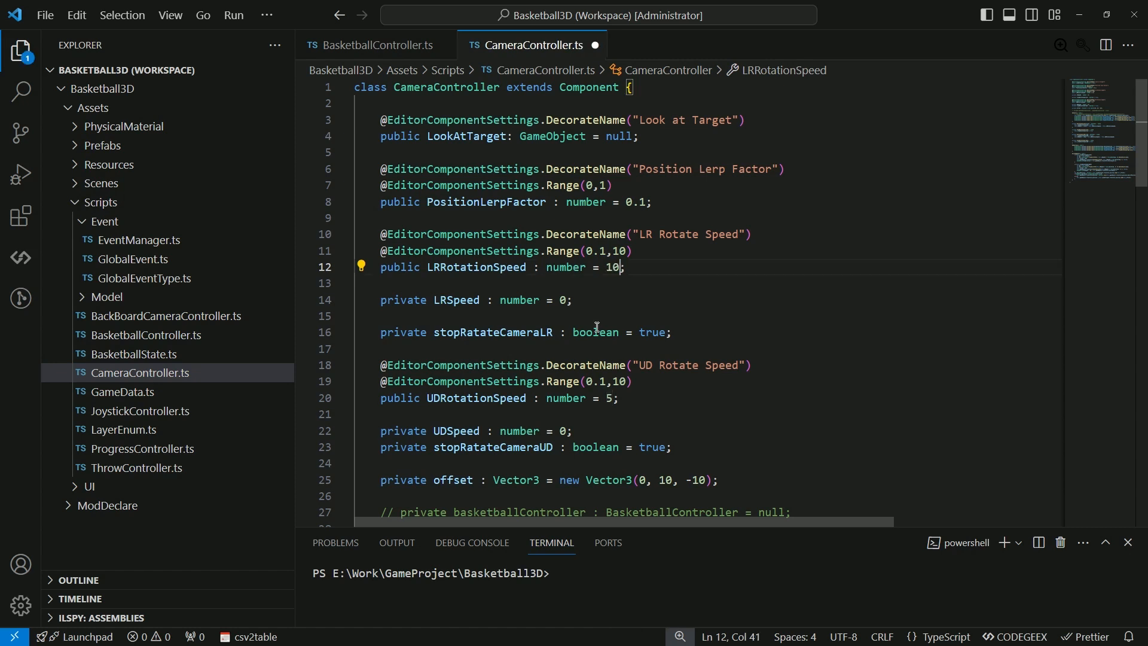
{"action": "key", "text": "Ctrl+s"}
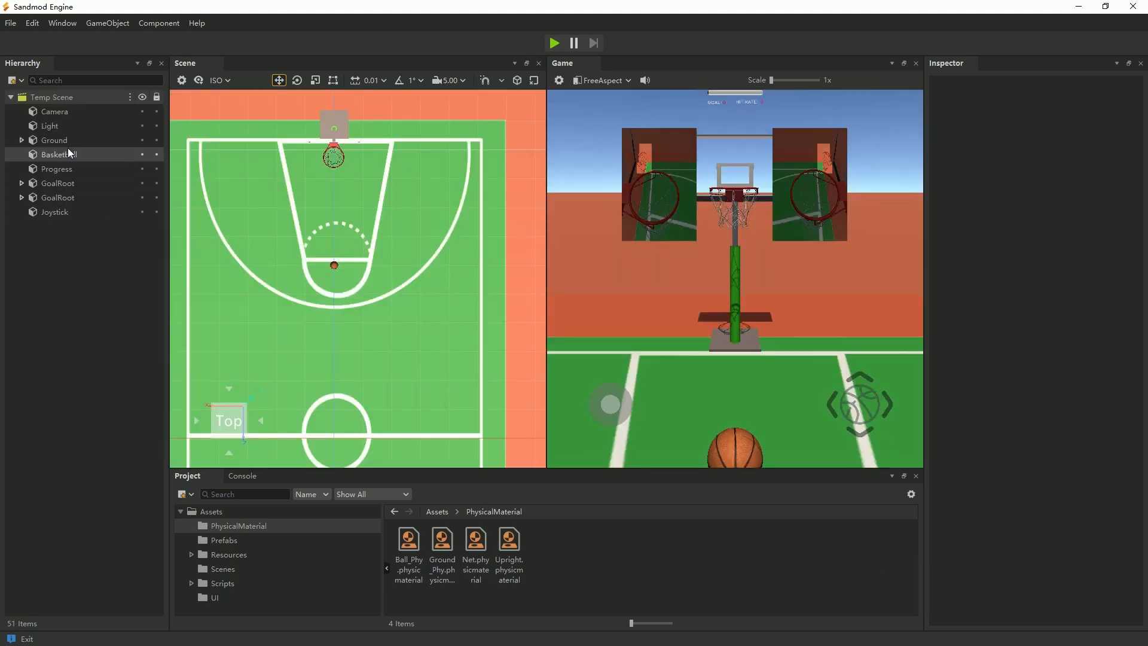
Set the Camera's LR Rotate Speed to 10 in the Inspector and save.
{"action": "left_click", "coordinate": [54, 111]}
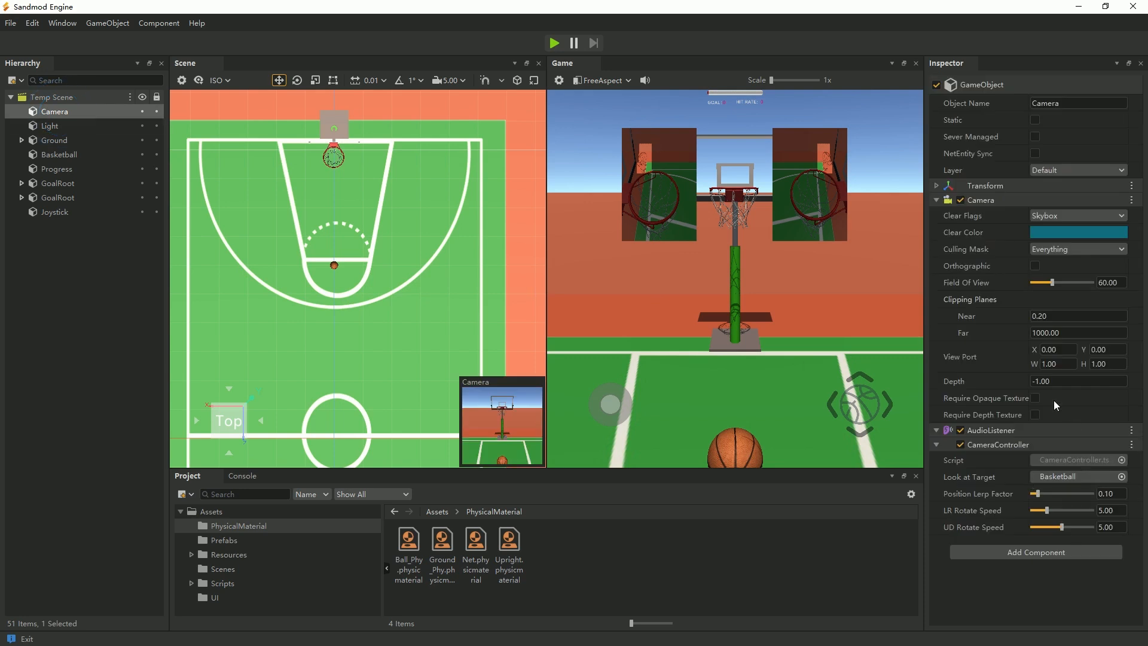
{"action": "mouse_move", "coordinate": [1069, 523]}
{"action": "type", "text": "10"}
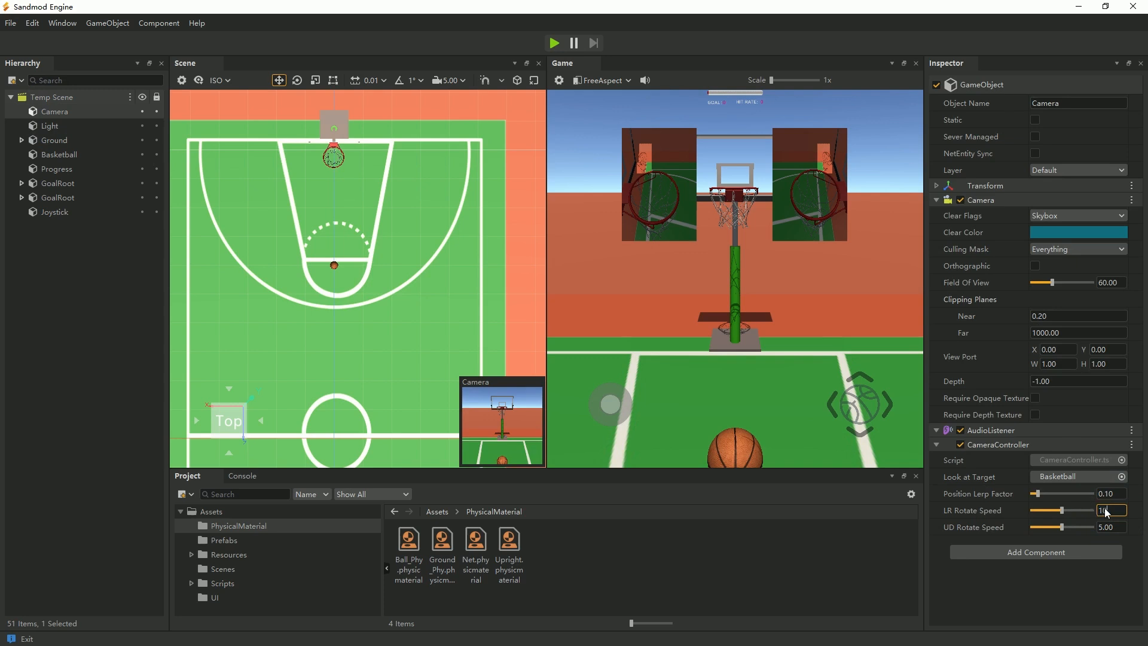
{"action": "key", "text": "ctrl+s"}
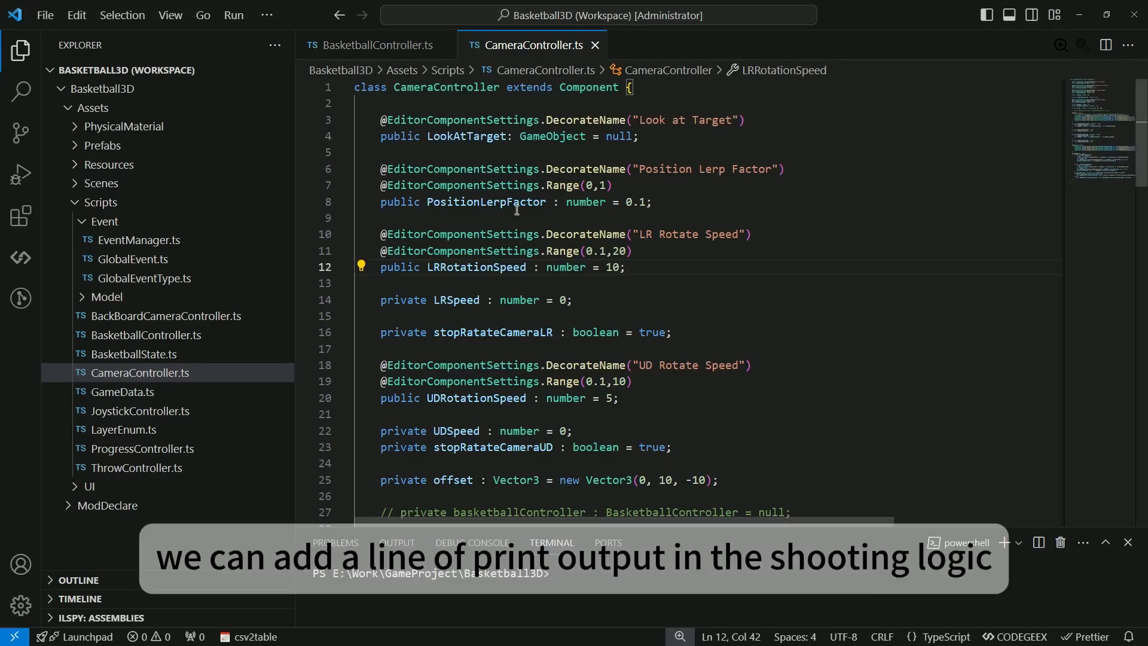
Log this.v * throwAttribute.force at the top of ThrowProcess and save the controller.
{"action": "left_click", "coordinate": [373, 46]}
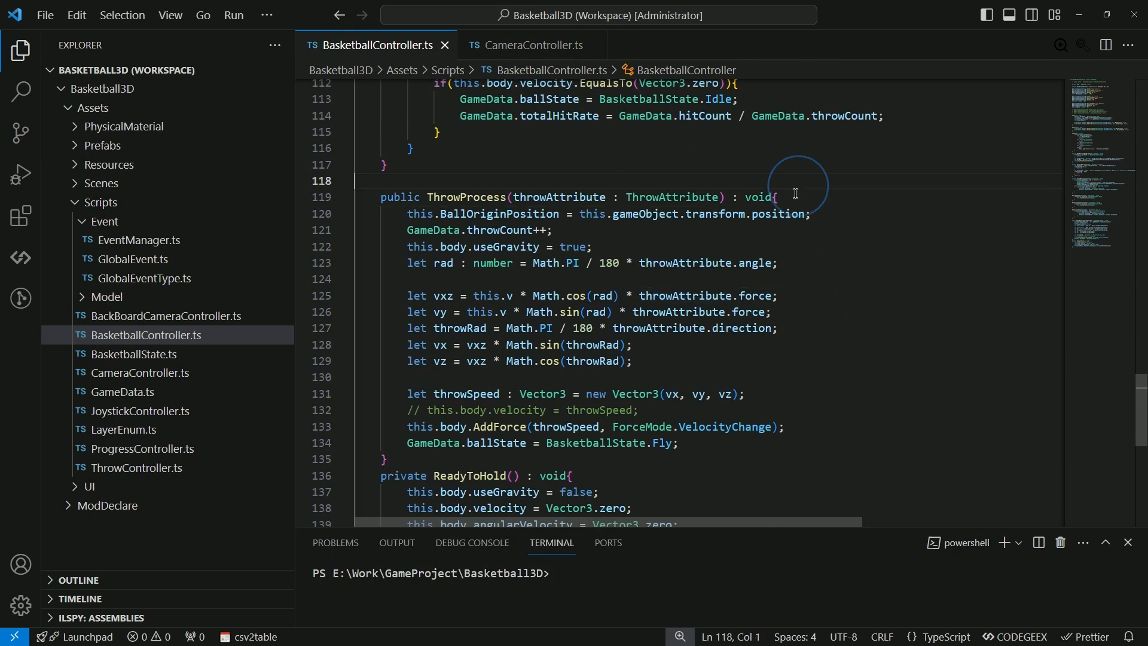
{"action": "type", "text": "Debug.log(\"ThrowProcess\");"}
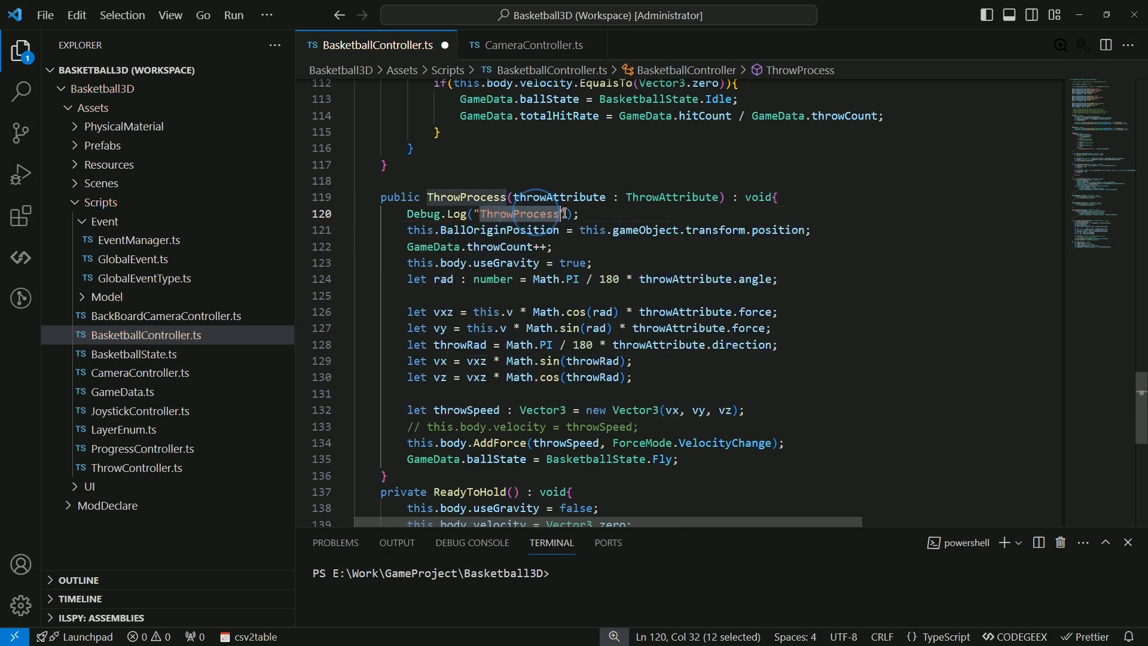
{"action": "type", "text": "this.v * t"}
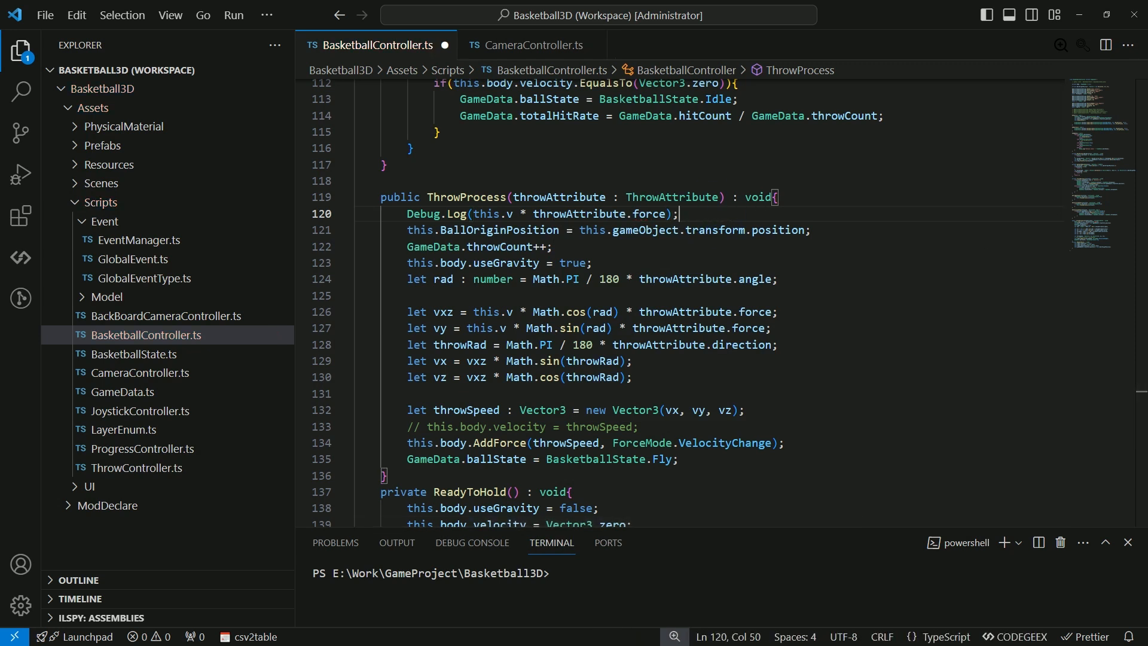
{"action": "key", "text": "Ctrl+S"}
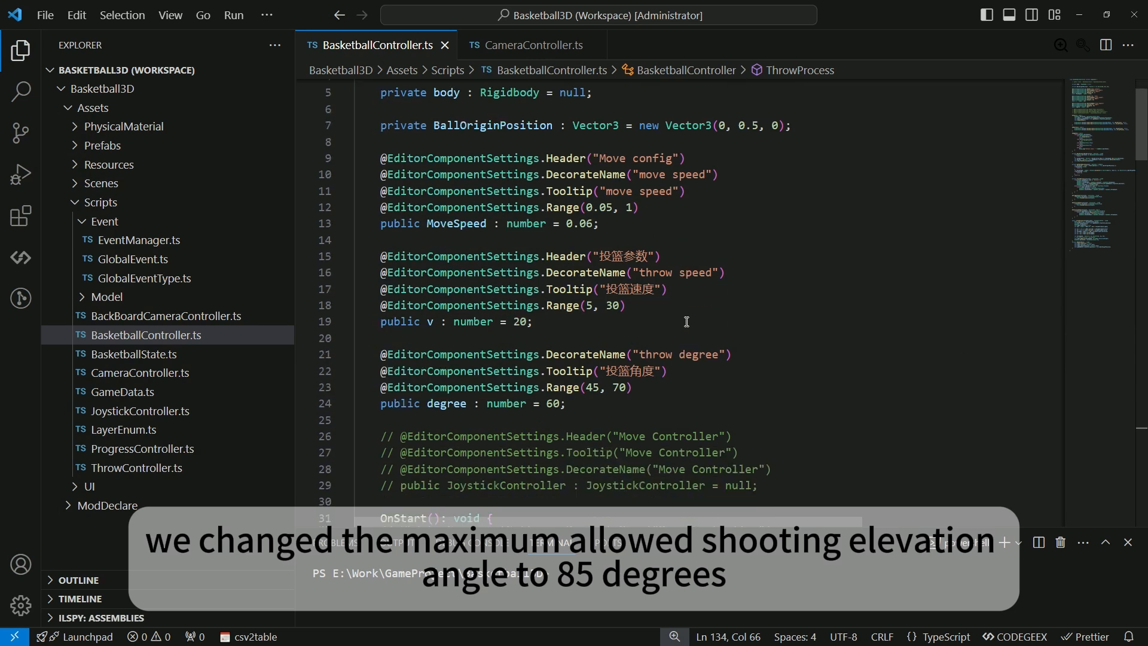
Raise the throw degree range upper limit from 70 to 85 and save.
{"action": "double_click", "coordinate": [619, 387]}
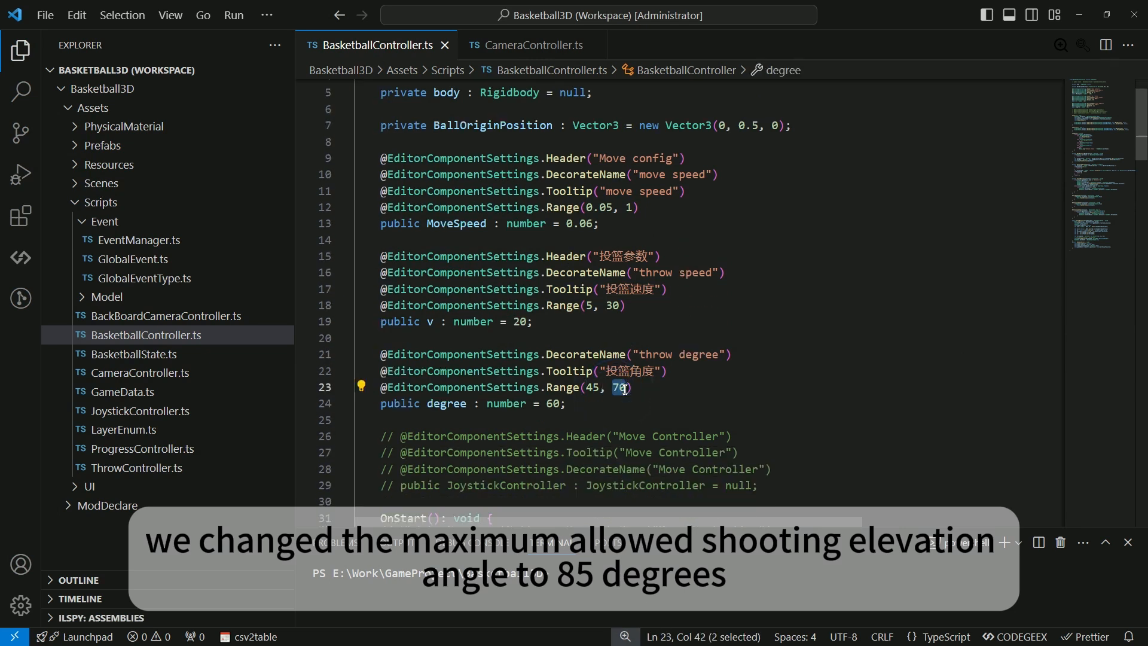
{"action": "type", "text": "85"}
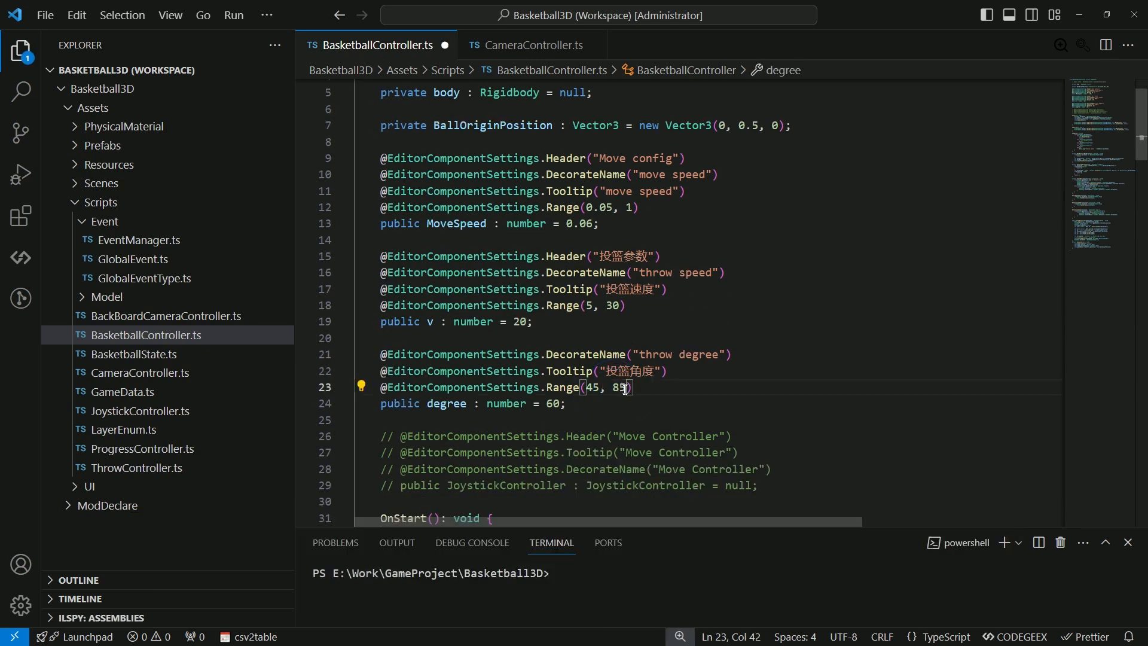
{"action": "key", "text": "Ctrl+S"}
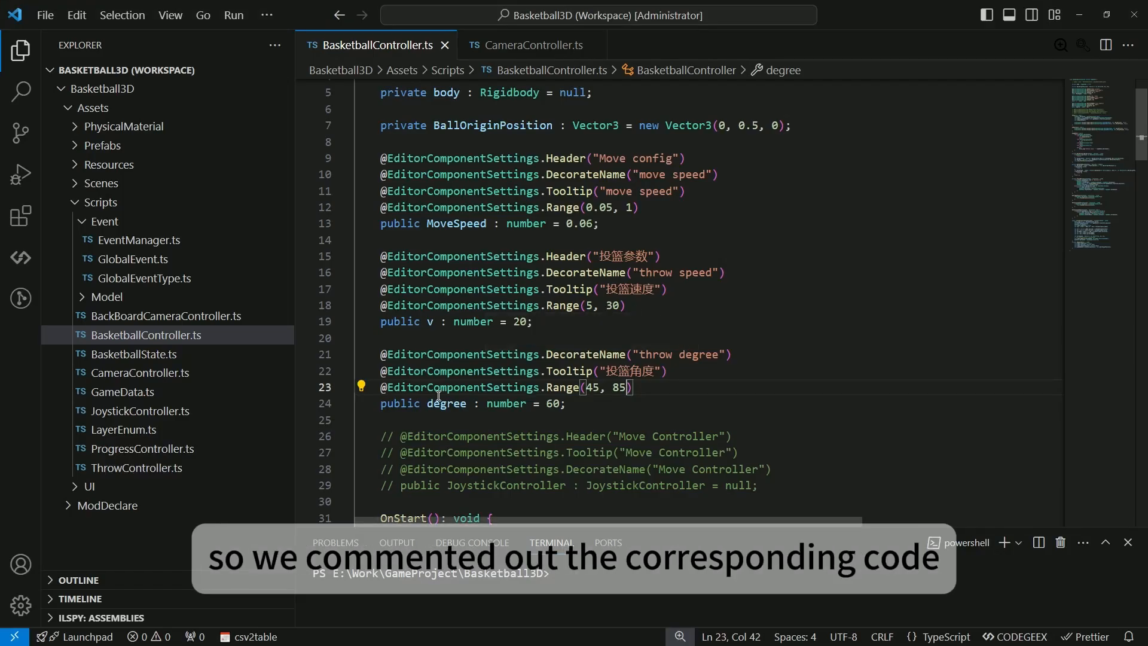
Comment out the throw degree field block and save the controller.
{"action": "right_click", "coordinate": [447, 403]}
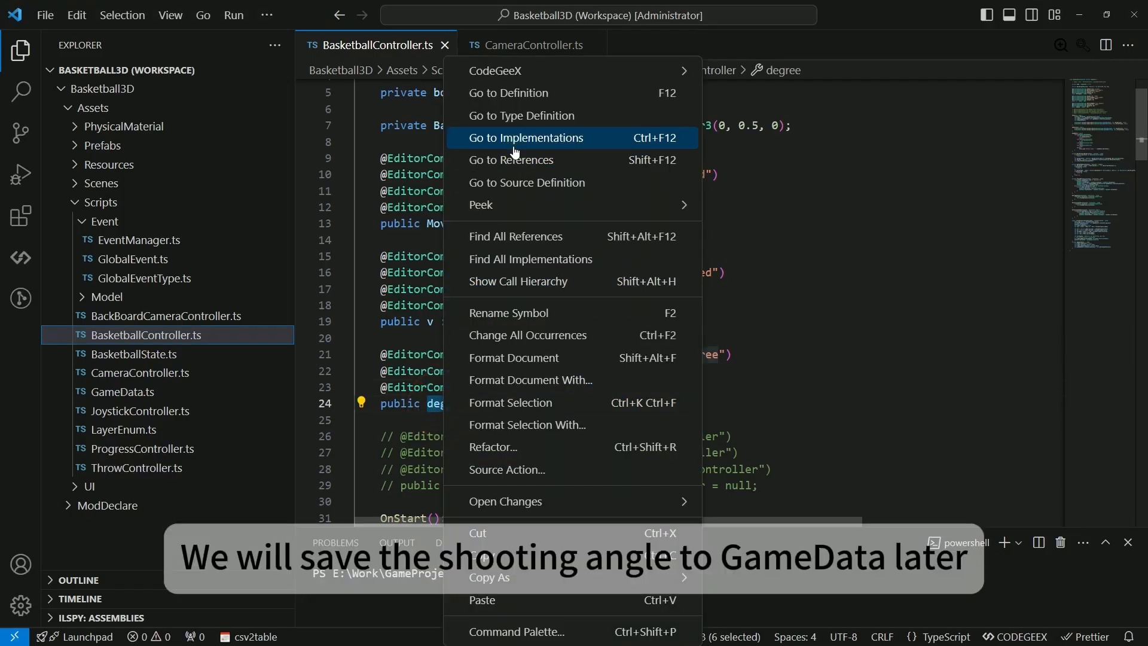
{"action": "key", "text": "Escape"}
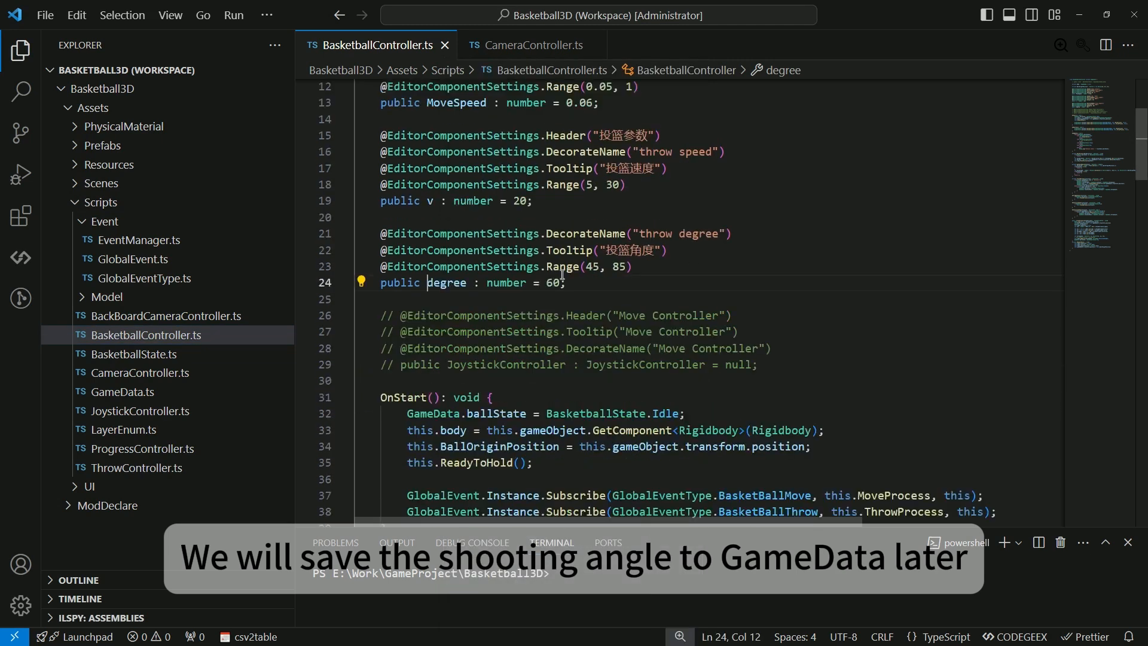
{"action": "key", "text": "Ctrl+/"}
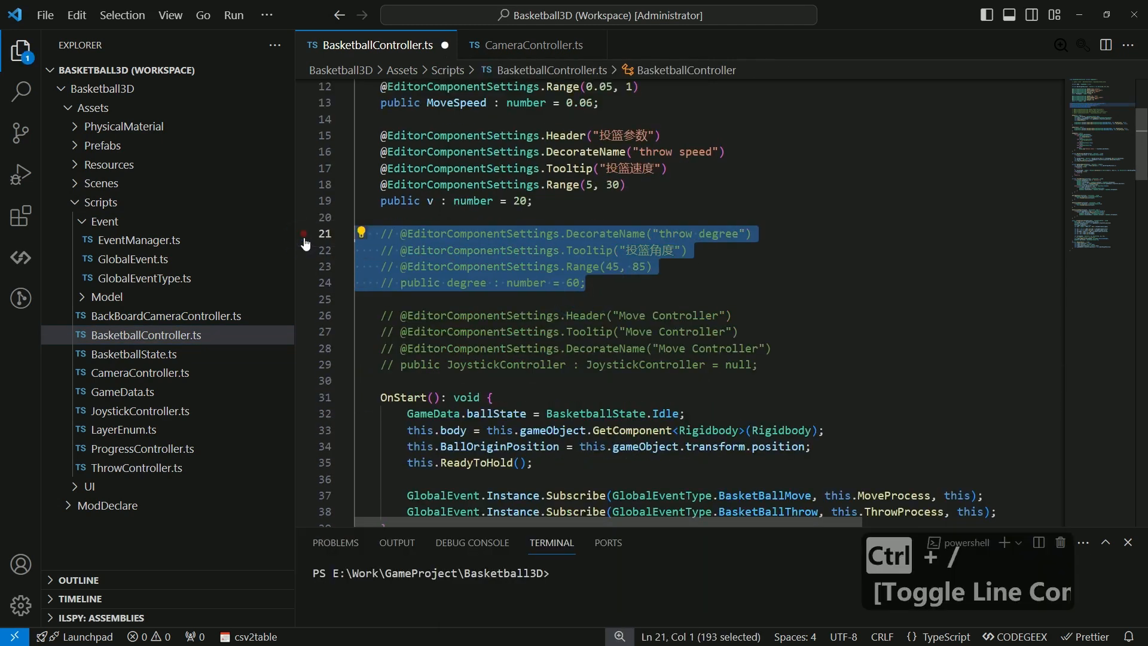
{"action": "key", "text": "Ctrl+S"}
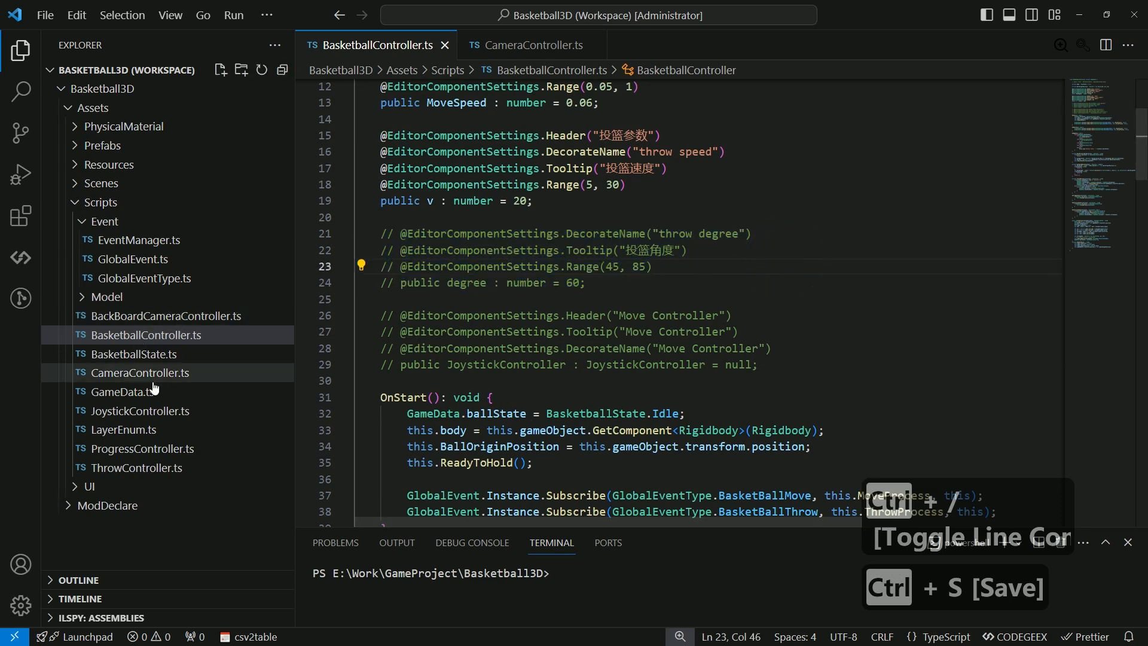
Open GameData.ts with its static throwAngle 45 and save it.
{"action": "double_click", "coordinate": [118, 391]}
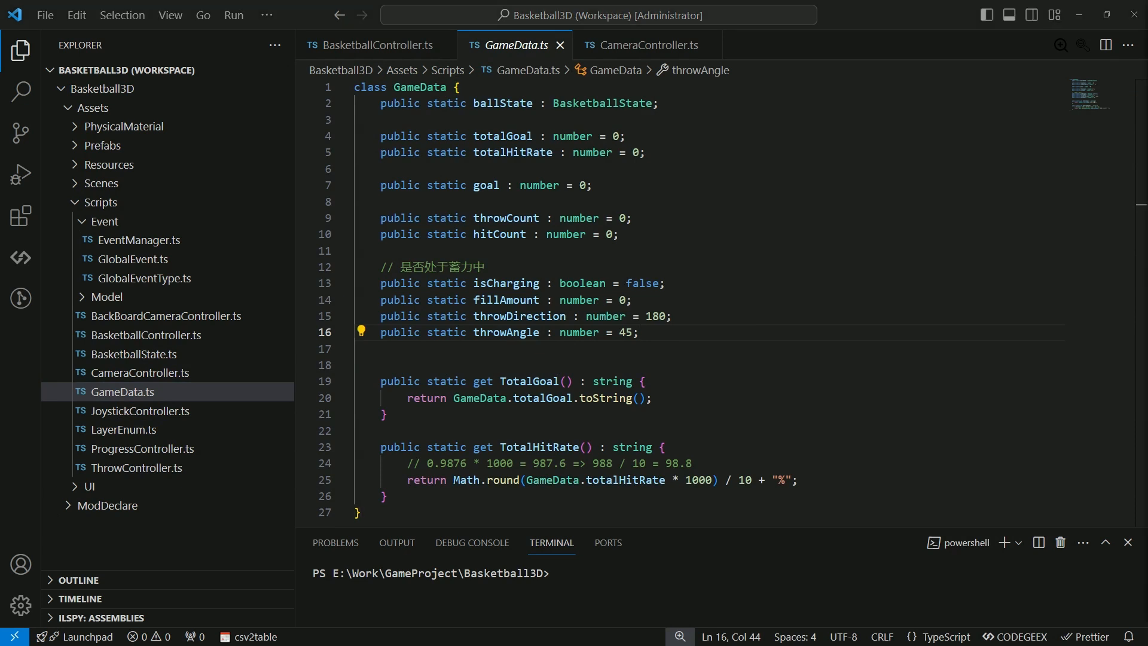
{"action": "key", "text": "Ctrl+S"}
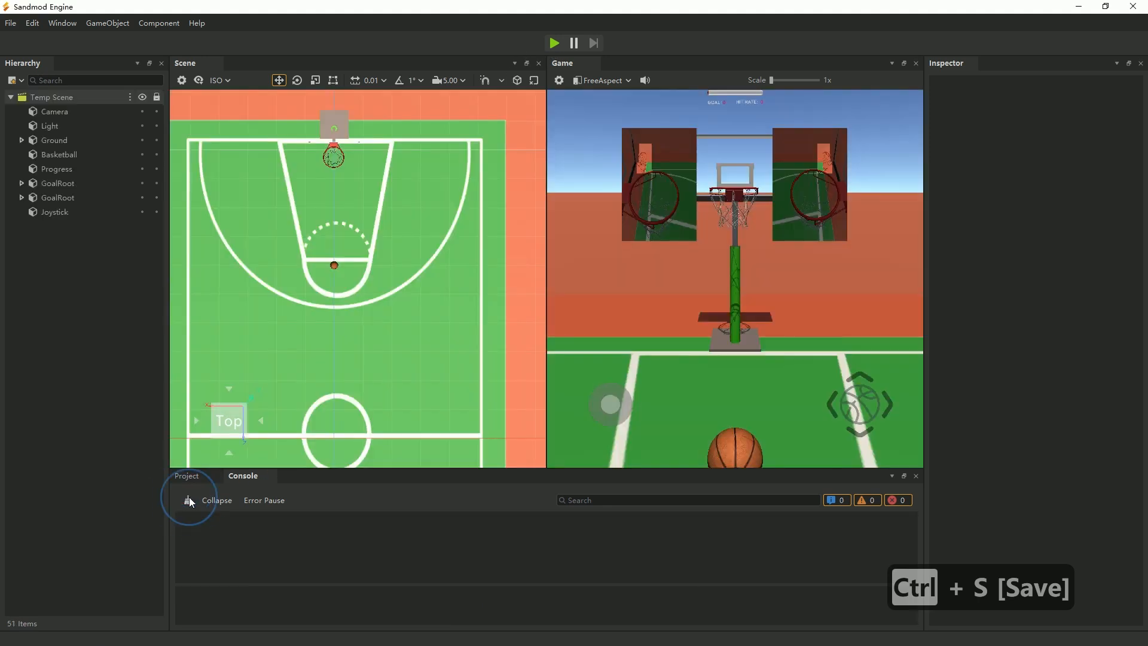
Clear the console output before the next round of test throws.
{"action": "left_click", "coordinate": [554, 44]}
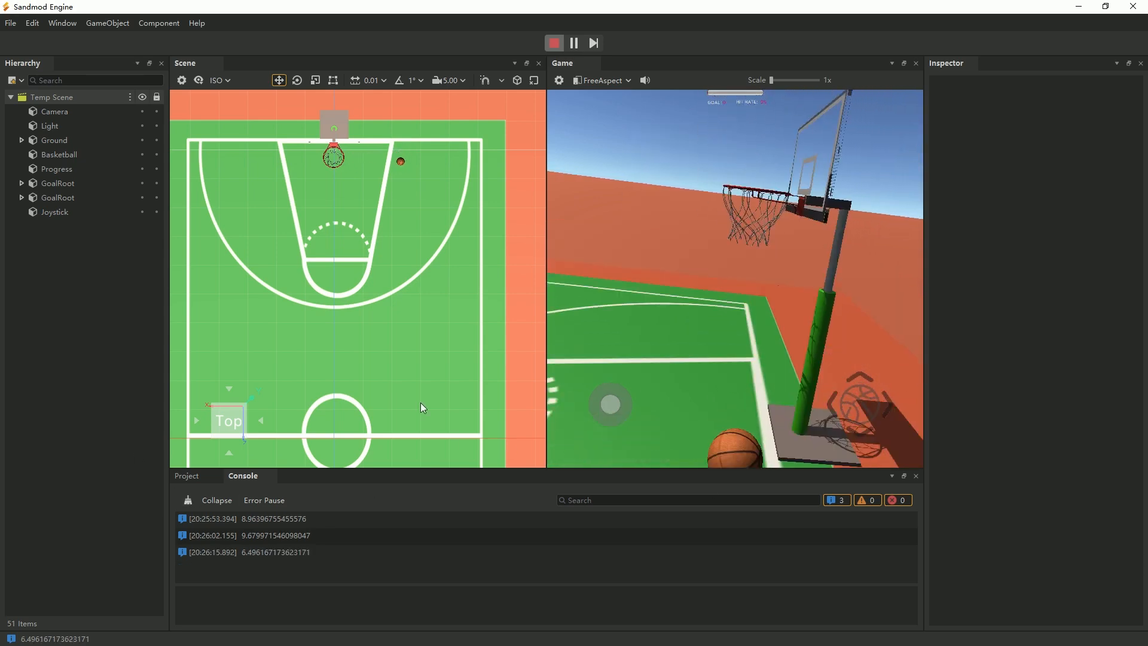
Select the Basketball object, take three more shots, and show the latest force log entry.
{"action": "left_click", "coordinate": [60, 154]}
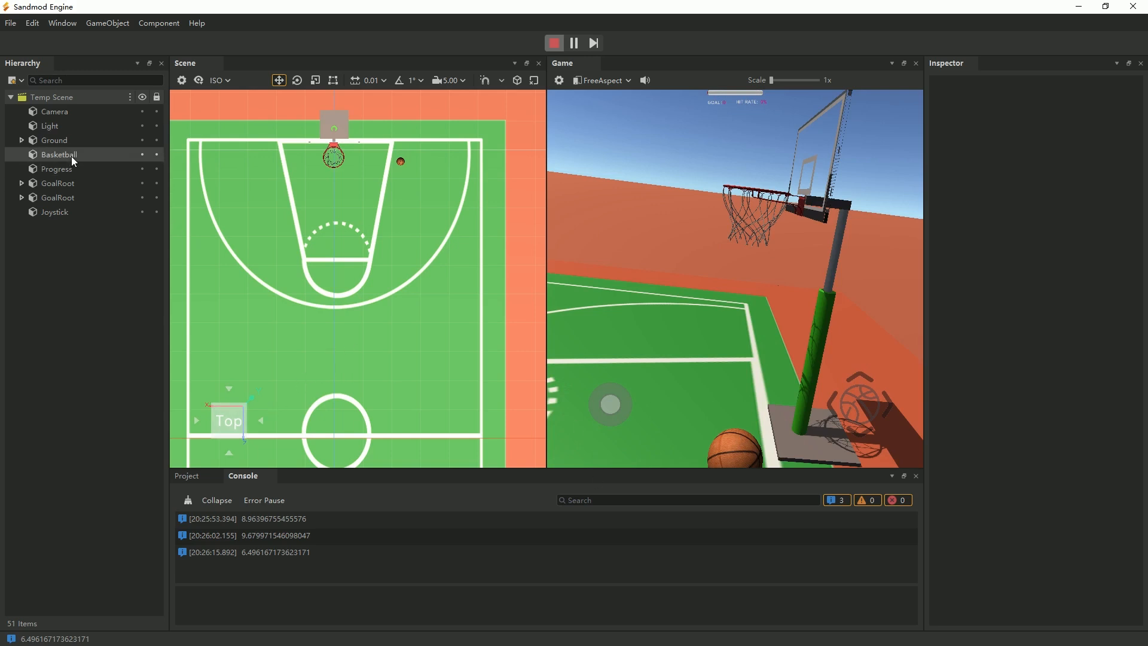
{"action": "left_click", "coordinate": [59, 154]}
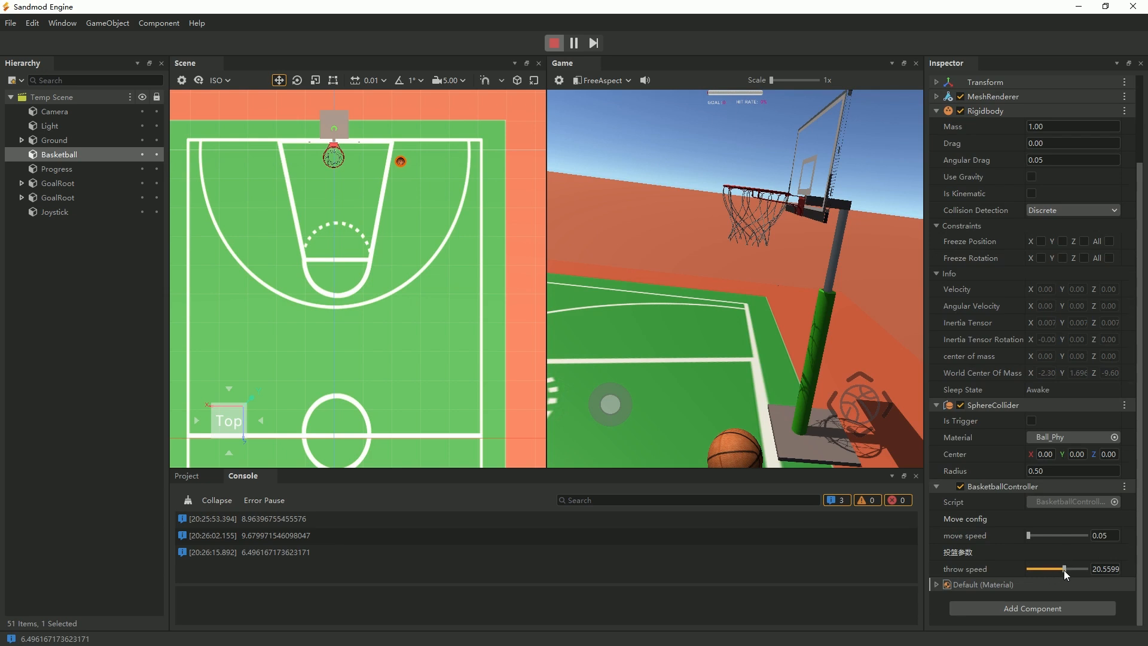
{"action": "mouse_move", "coordinate": [364, 473]}
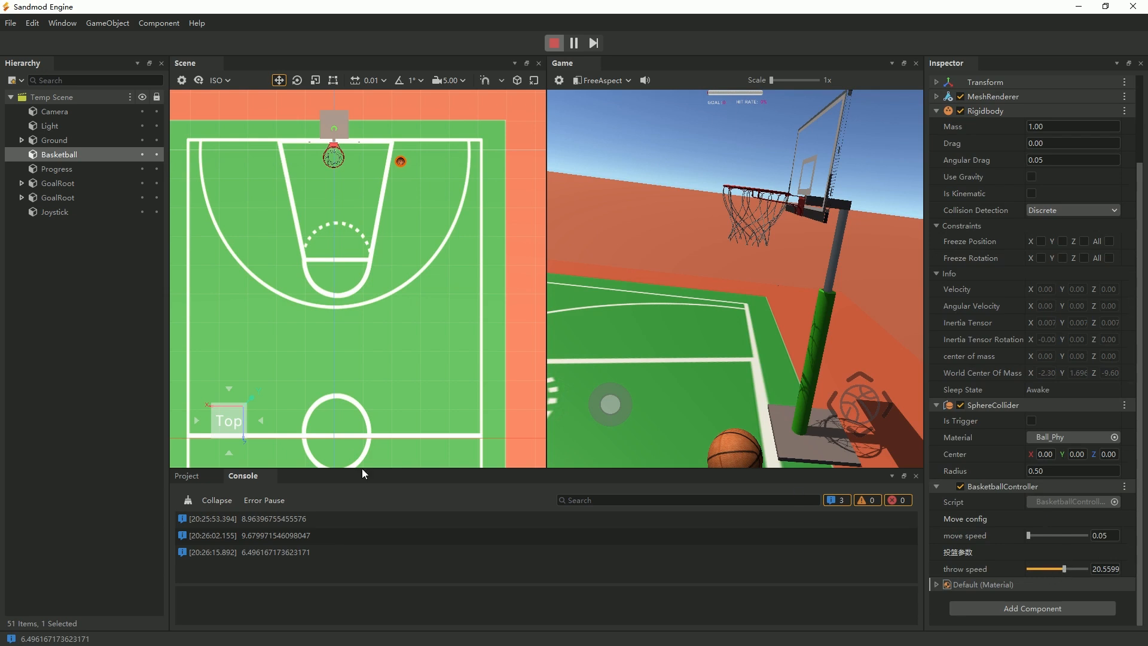
{"action": "mouse_move", "coordinate": [857, 415]}
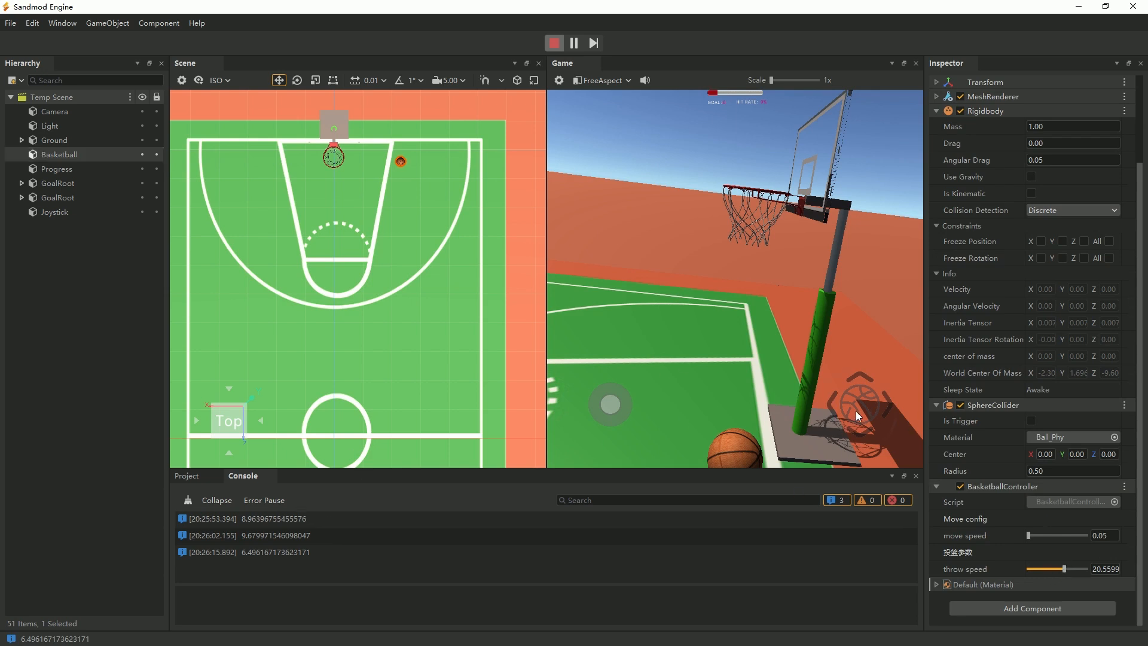
{"action": "left_click", "coordinate": [1030, 177]}
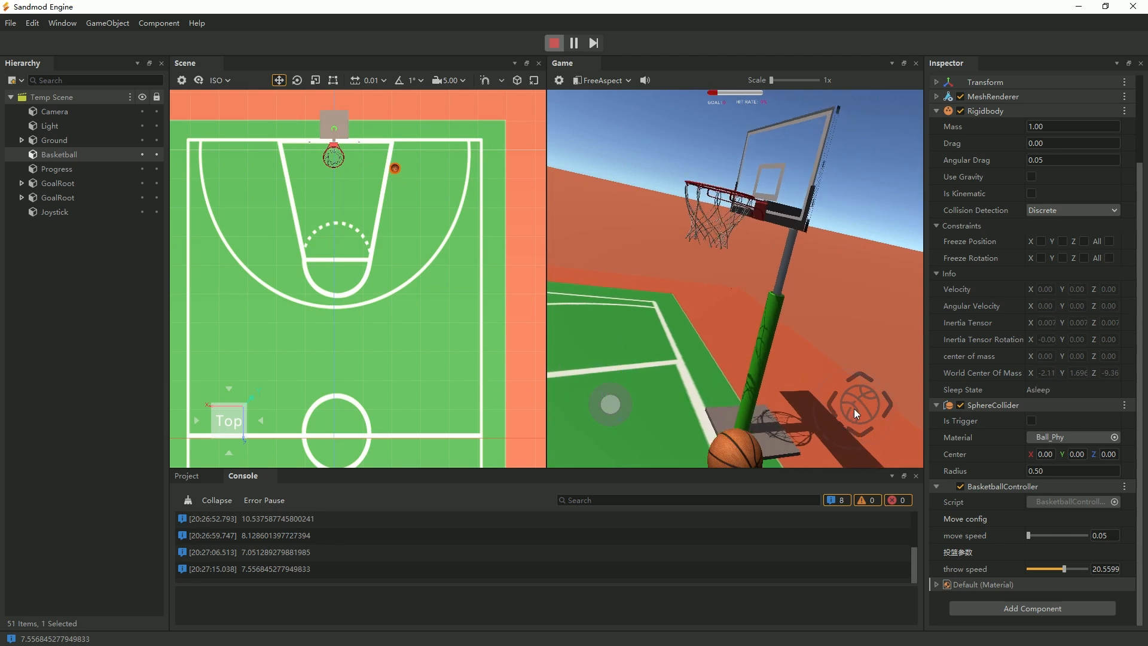
{"action": "left_click", "coordinate": [1030, 177]}
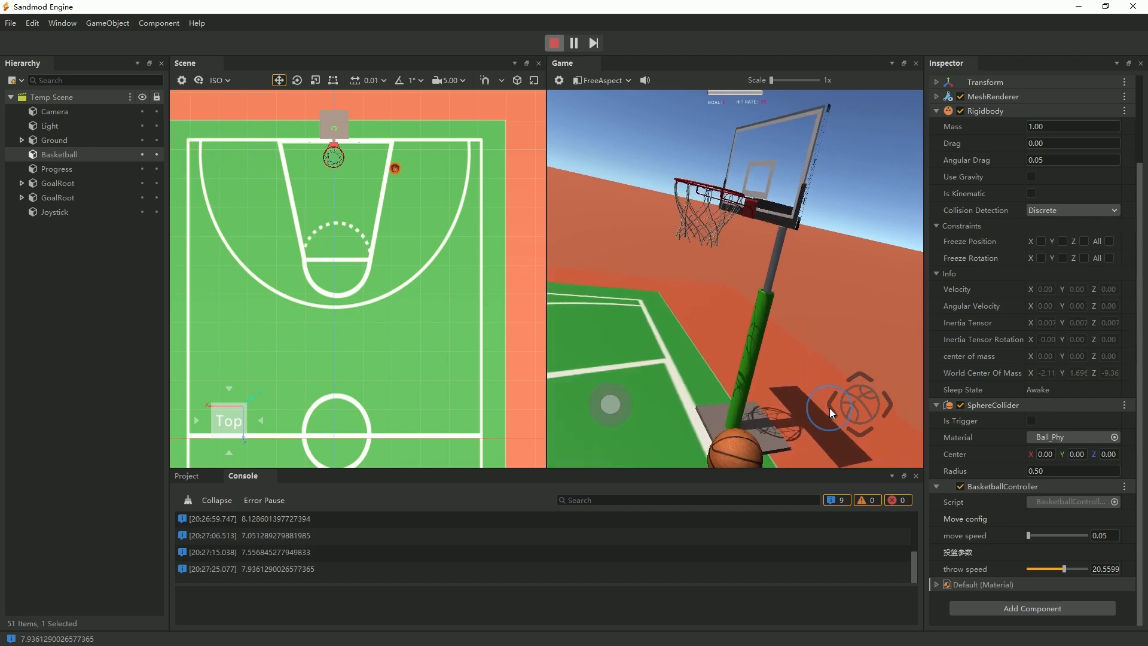
{"action": "left_click", "coordinate": [1031, 176]}
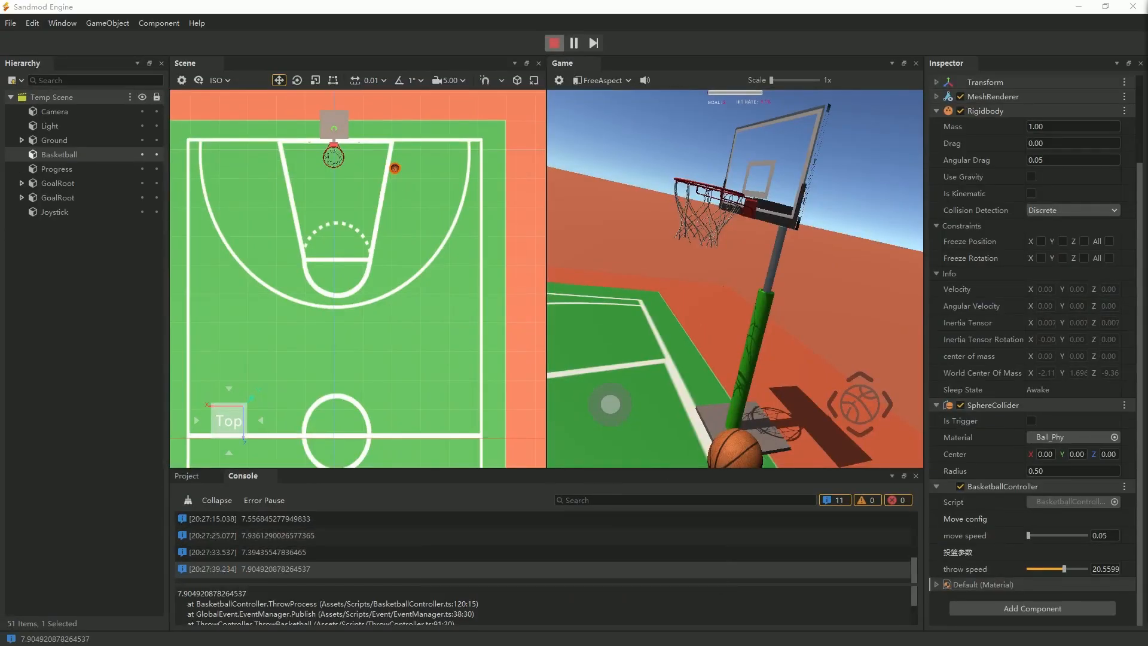
{"action": "left_click", "coordinate": [610, 409]}
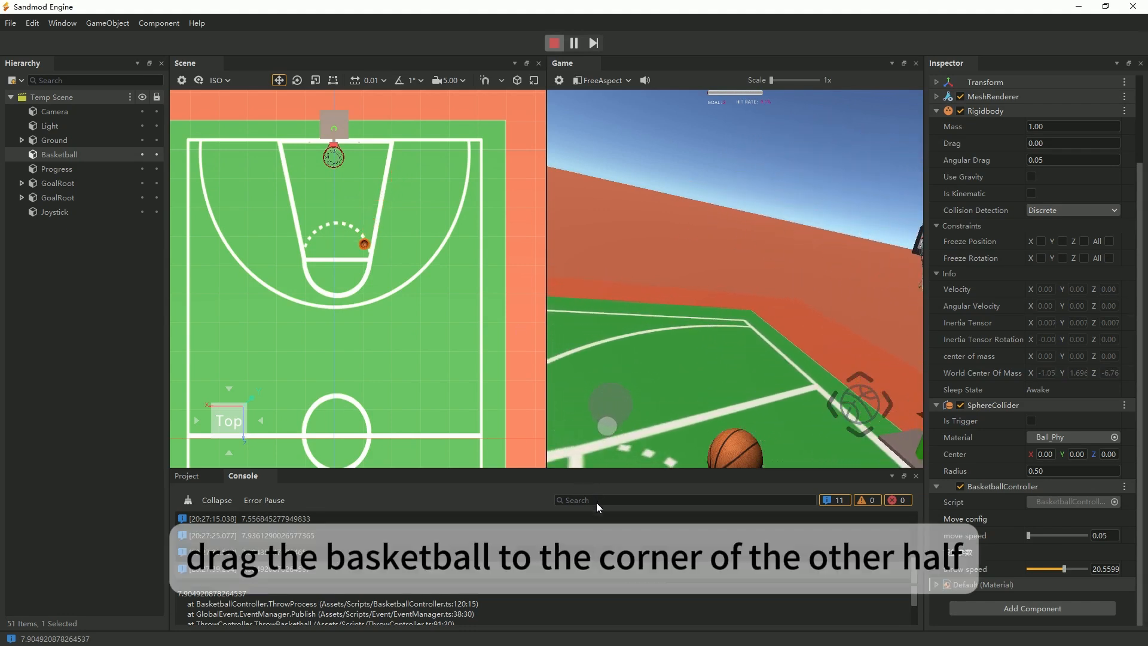
{"action": "left_click_drag", "start_coordinate": [364, 244], "coordinate": [327, 325]}
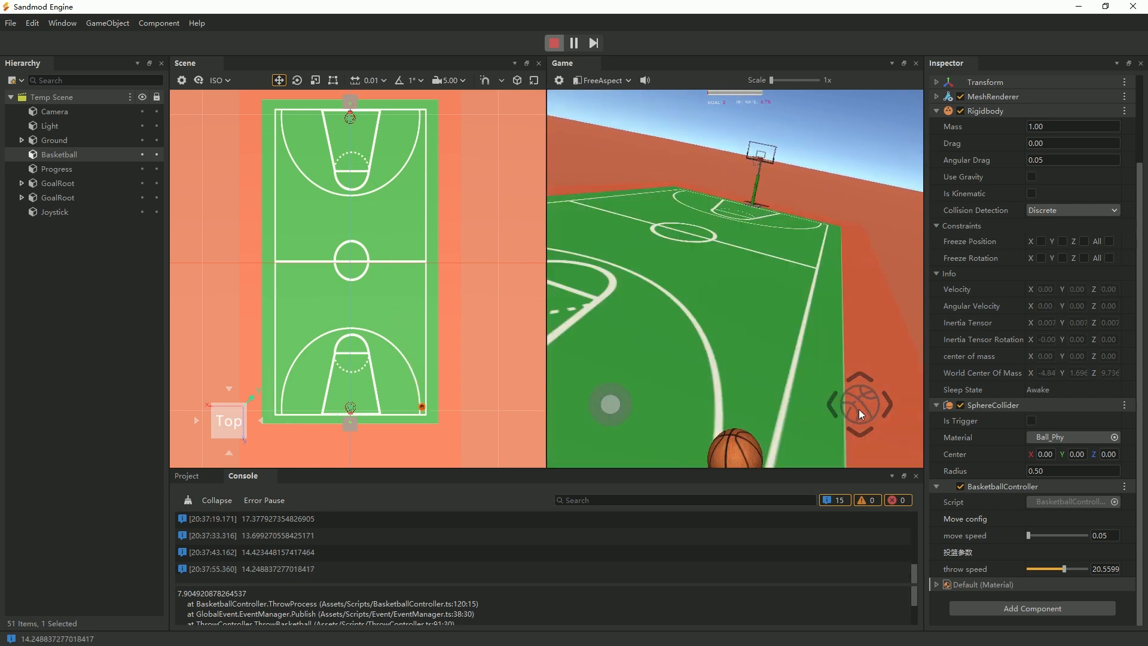
{"action": "mouse_move", "coordinate": [830, 409]}
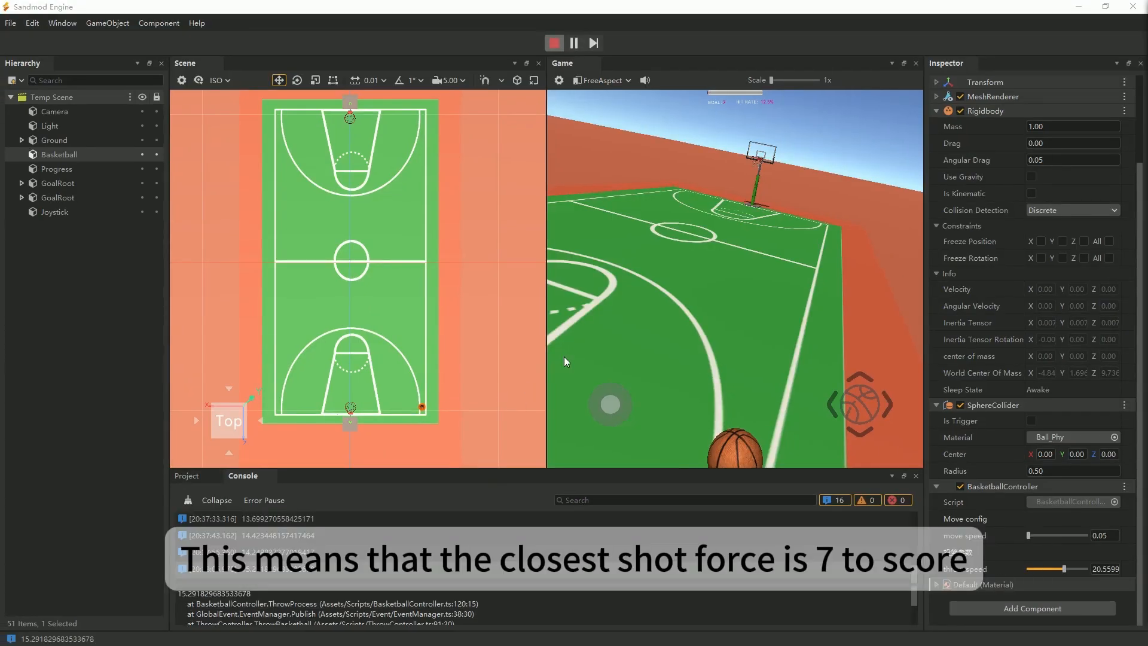
{"action": "mouse_move", "coordinate": [842, 210]}
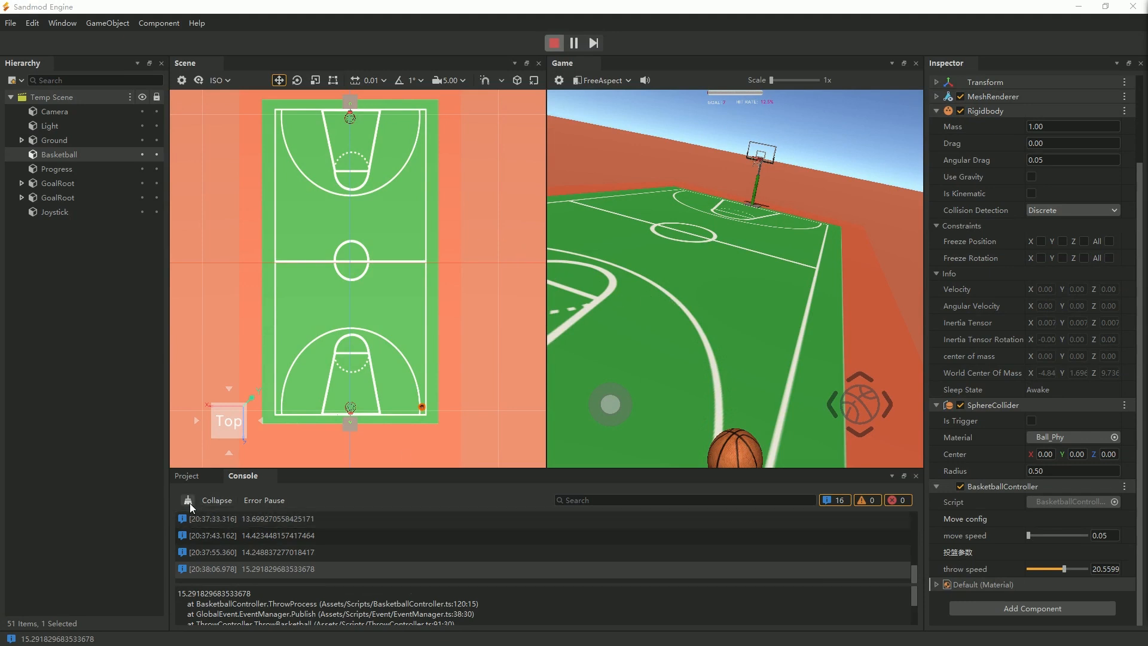
Clear the logged throw force values from the console.
{"action": "left_click", "coordinate": [187, 499]}
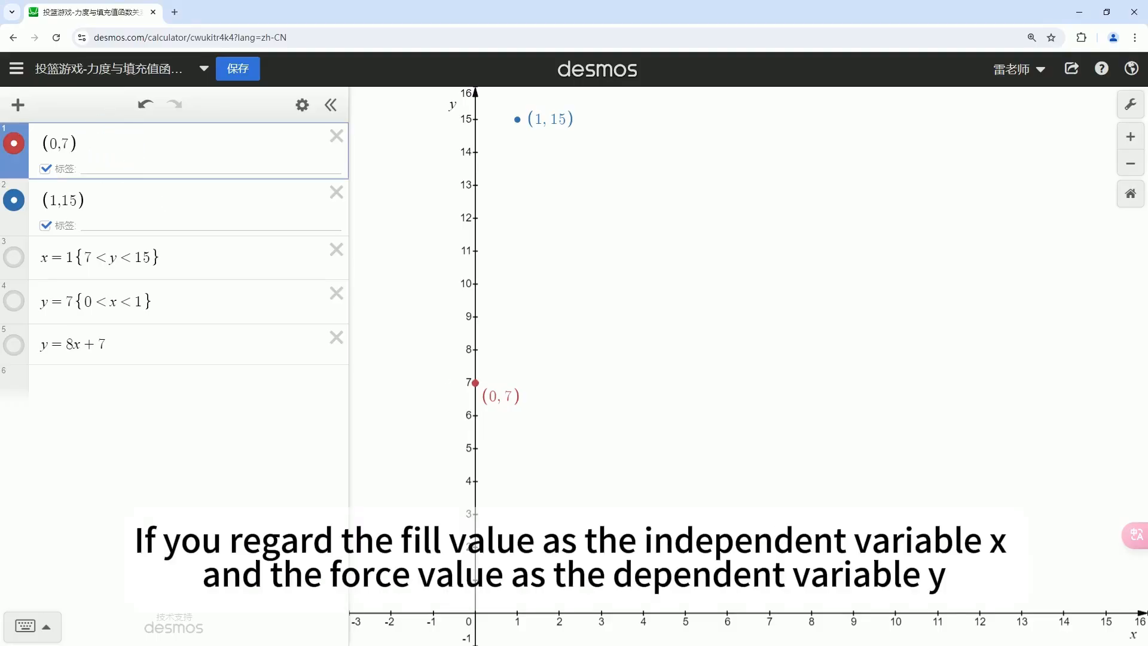
{"action": "mouse_move", "coordinate": [1139, 629]}
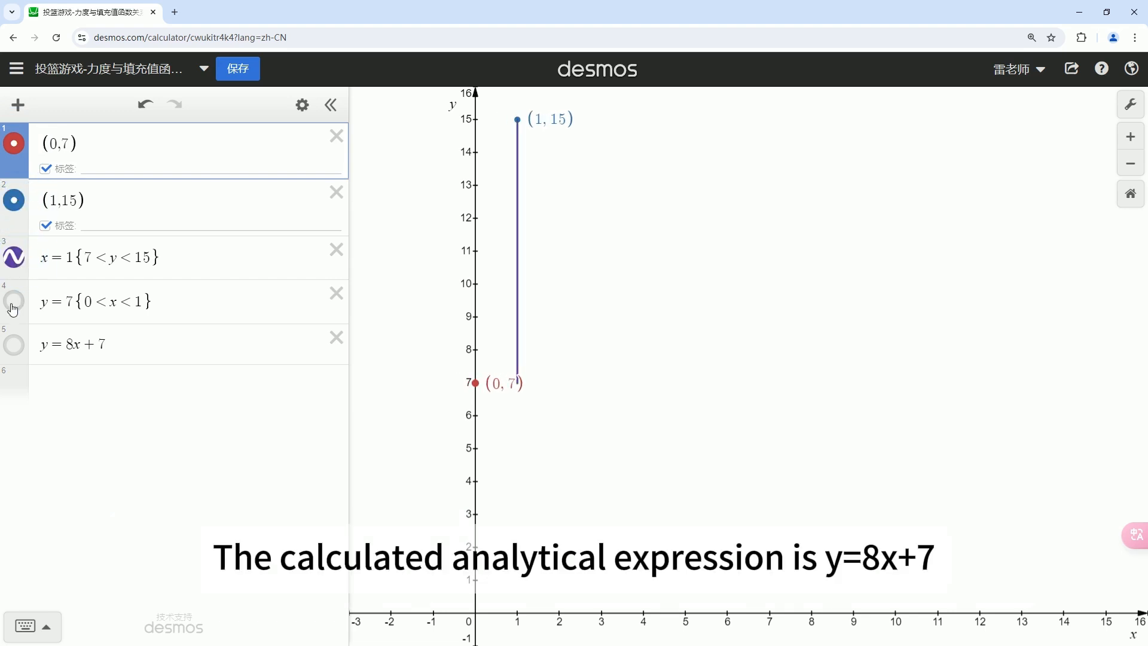
Toggle on the horizontal segment y=7{0<x<1} in the expression list.
{"action": "left_click", "coordinate": [13, 302]}
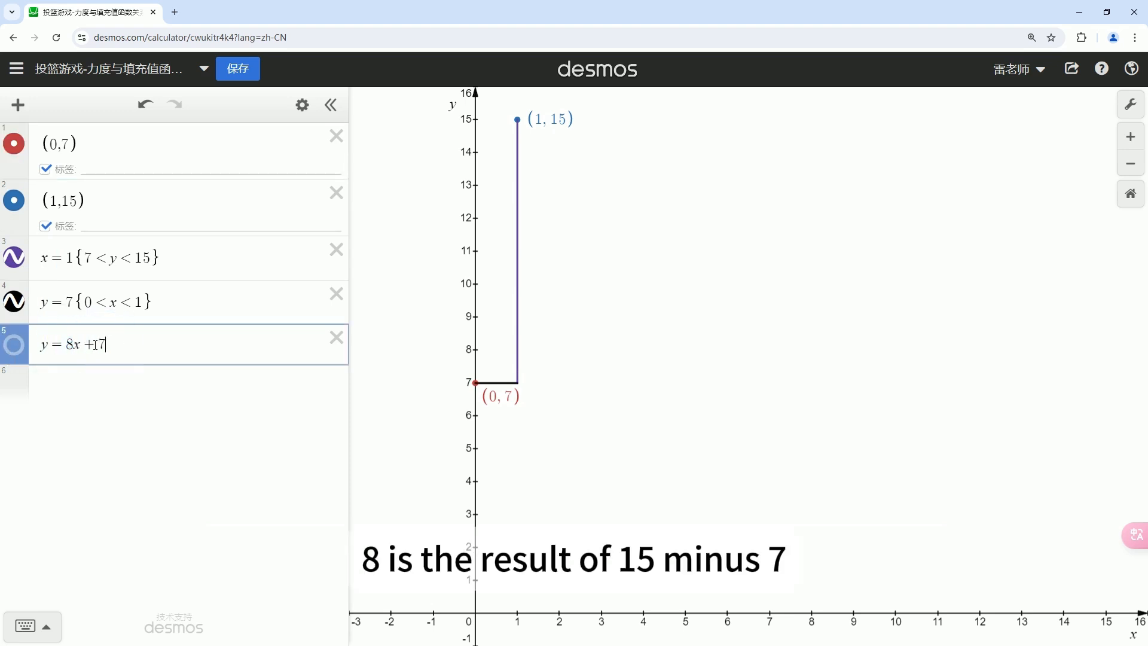
{"action": "key", "text": "Enter"}
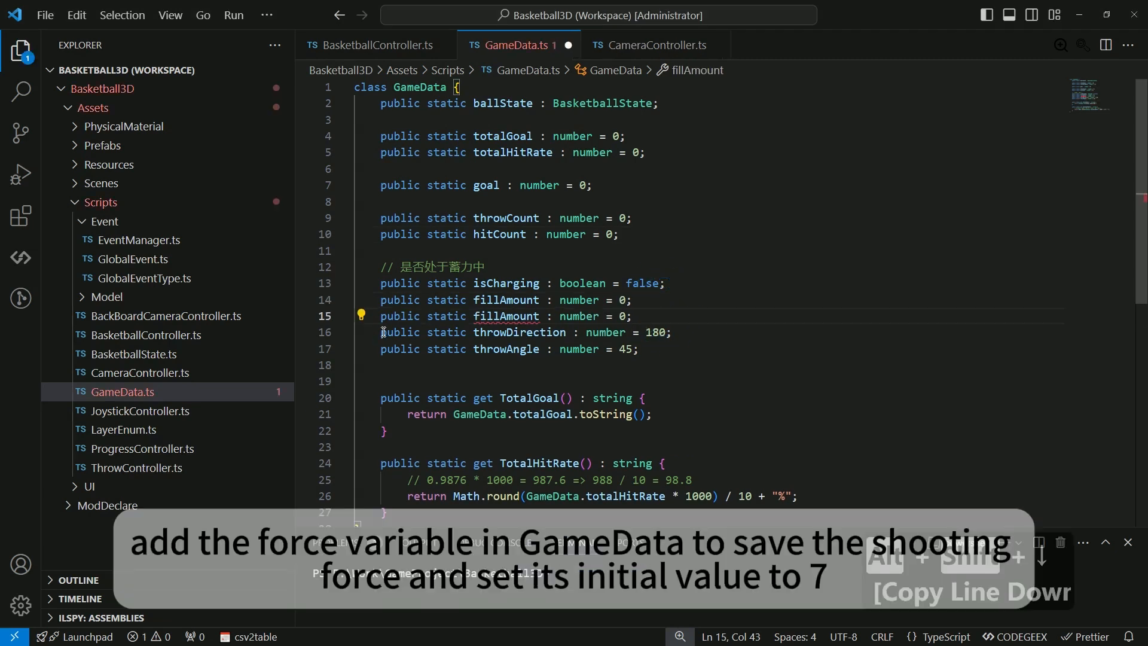
Rename the duplicated fillAmount declaration to a static force variable.
{"action": "double_click", "coordinate": [506, 316]}
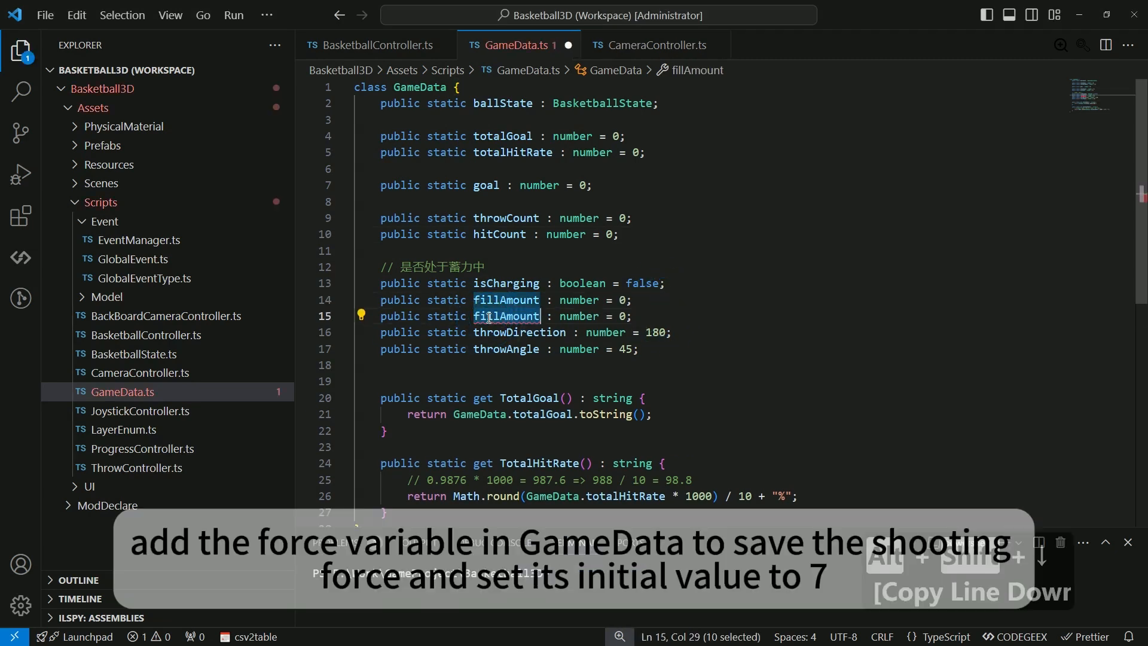
{"action": "type", "text": "force"}
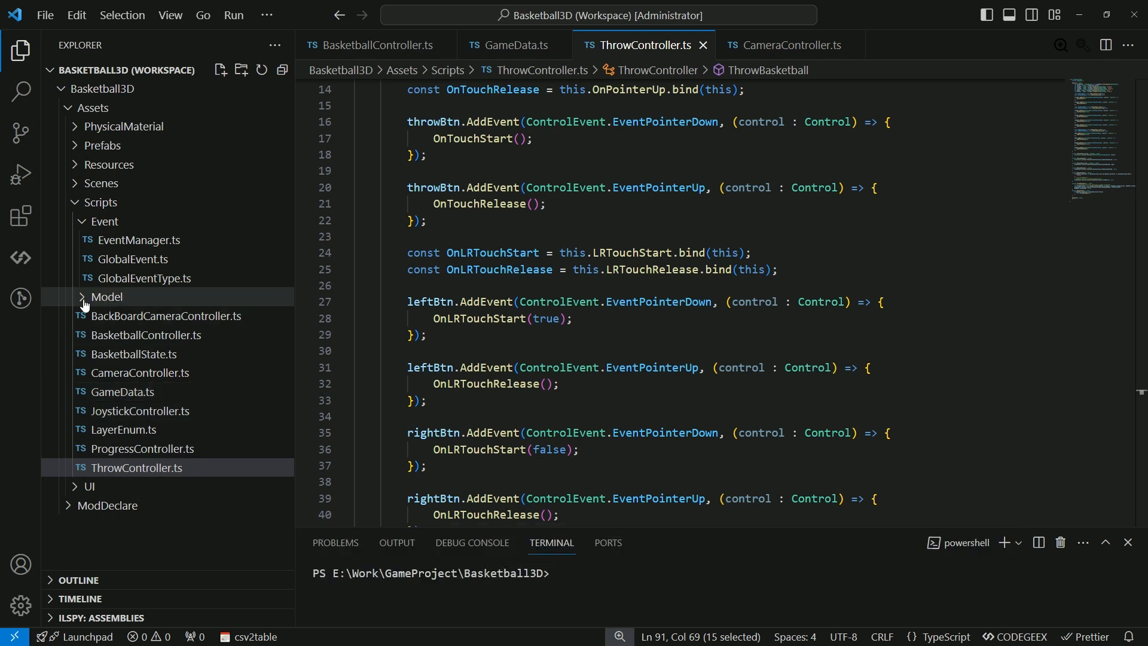
Open ThrowAttribute.ts from the Model folder and set its force default to 7.
{"action": "left_click", "coordinate": [107, 297]}
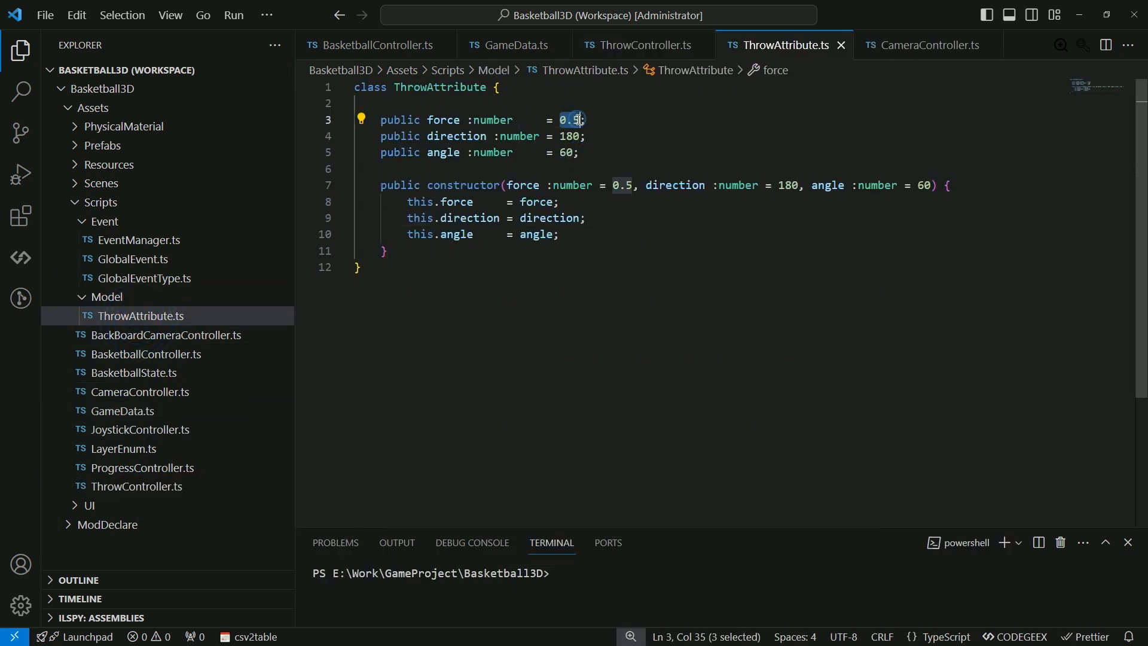
{"action": "type", "text": "7"}
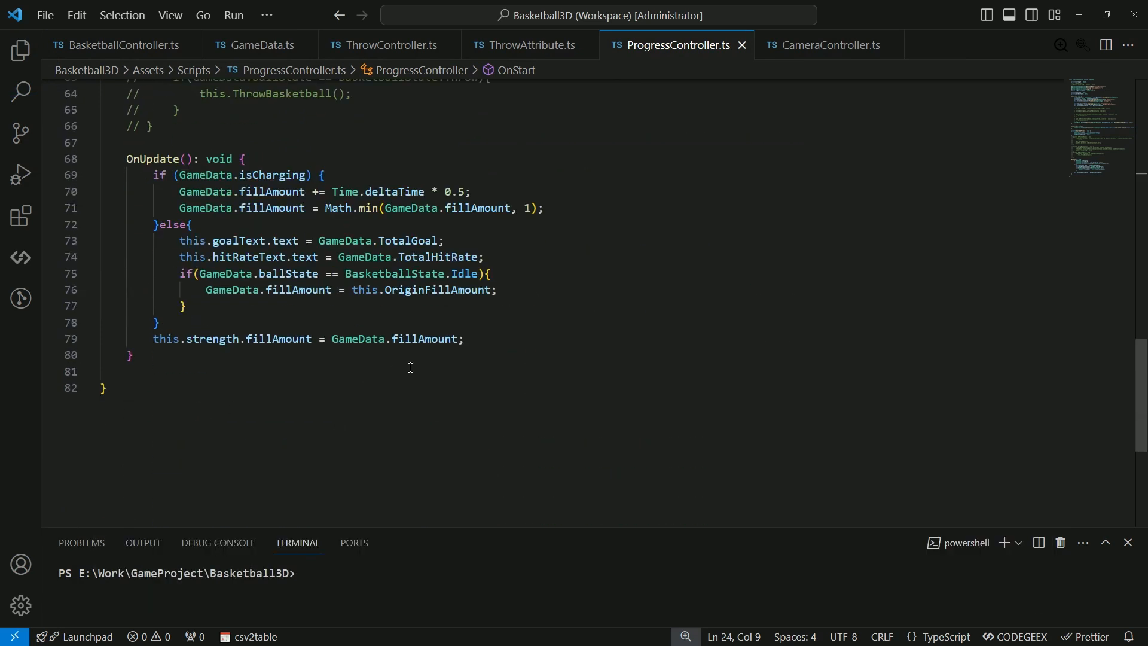
Add GameData.force = fillAmount * 8 + 7 in OnUpdate, then show the Explorer file list.
{"action": "type", "text": "GameData.force = GameData.fillAmount * 8 + 7;"}
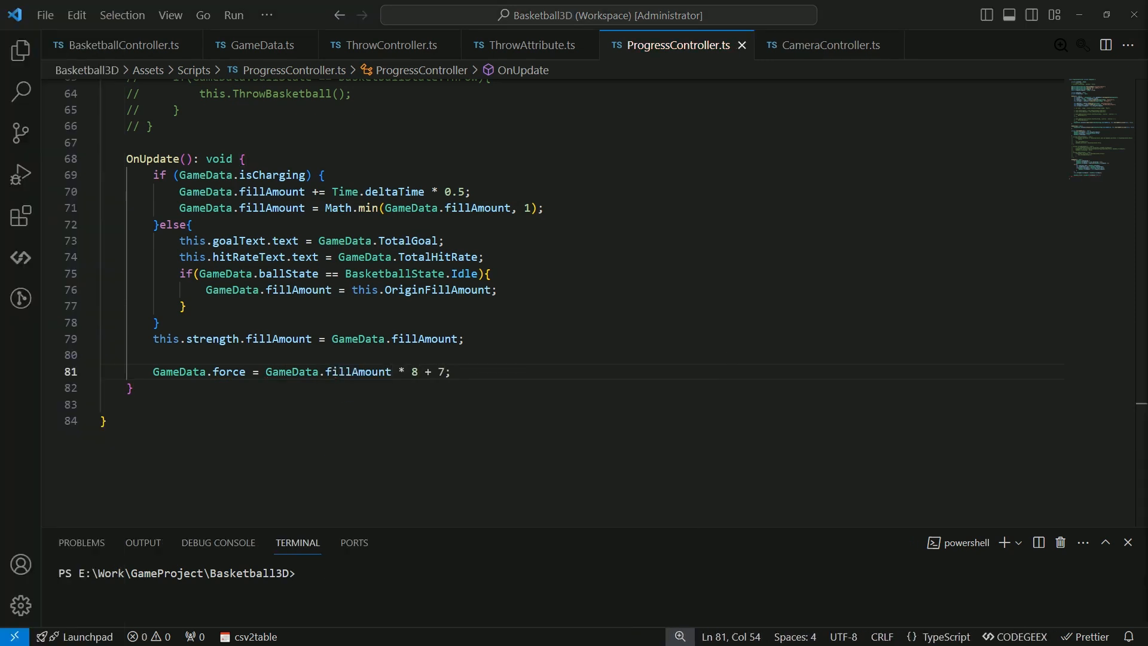
{"action": "mouse_move", "coordinate": [19, 45]}
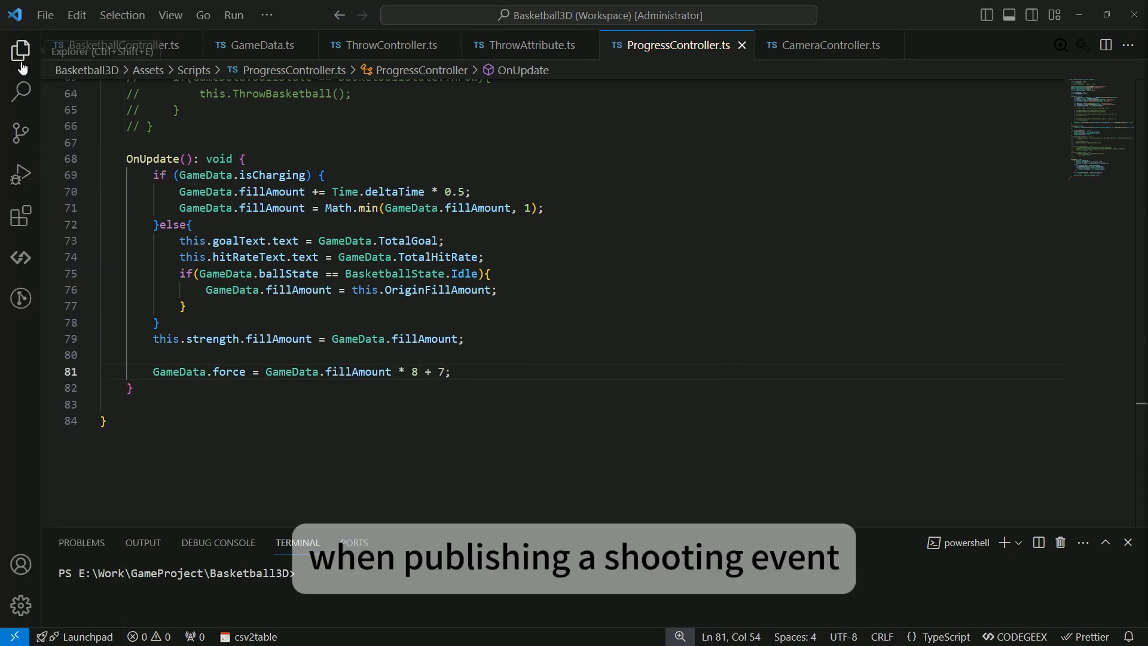
{"action": "left_click", "coordinate": [21, 46]}
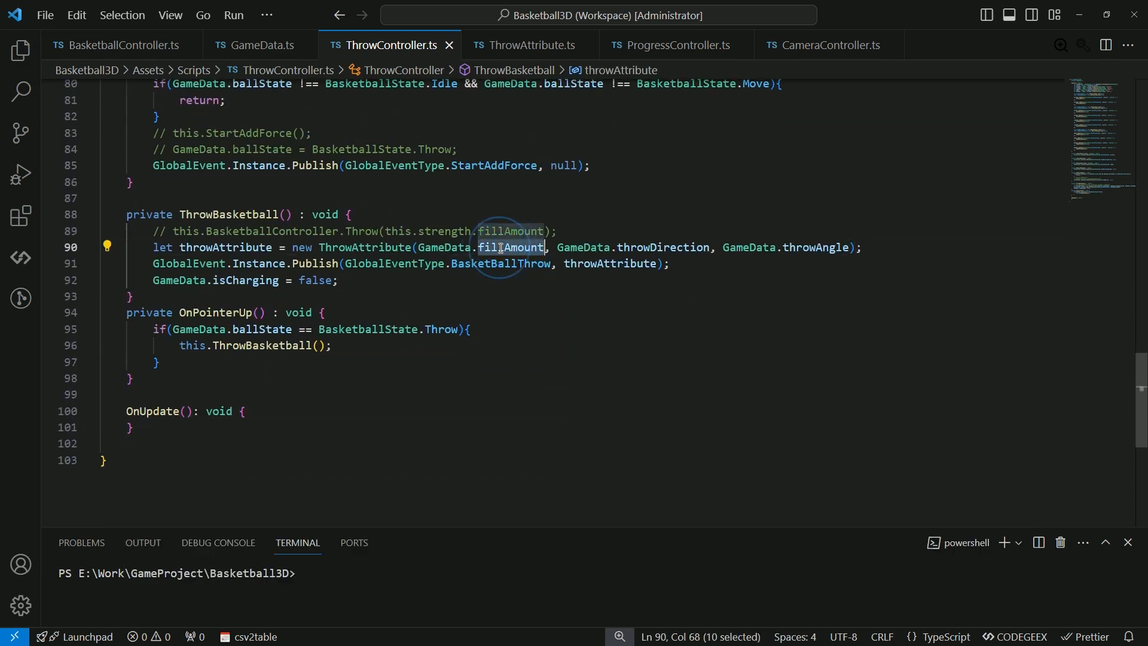
Replace fillAmount with GameData.force in ThrowBasketball's ThrowAttribute creation.
{"action": "type", "text": "fo"}
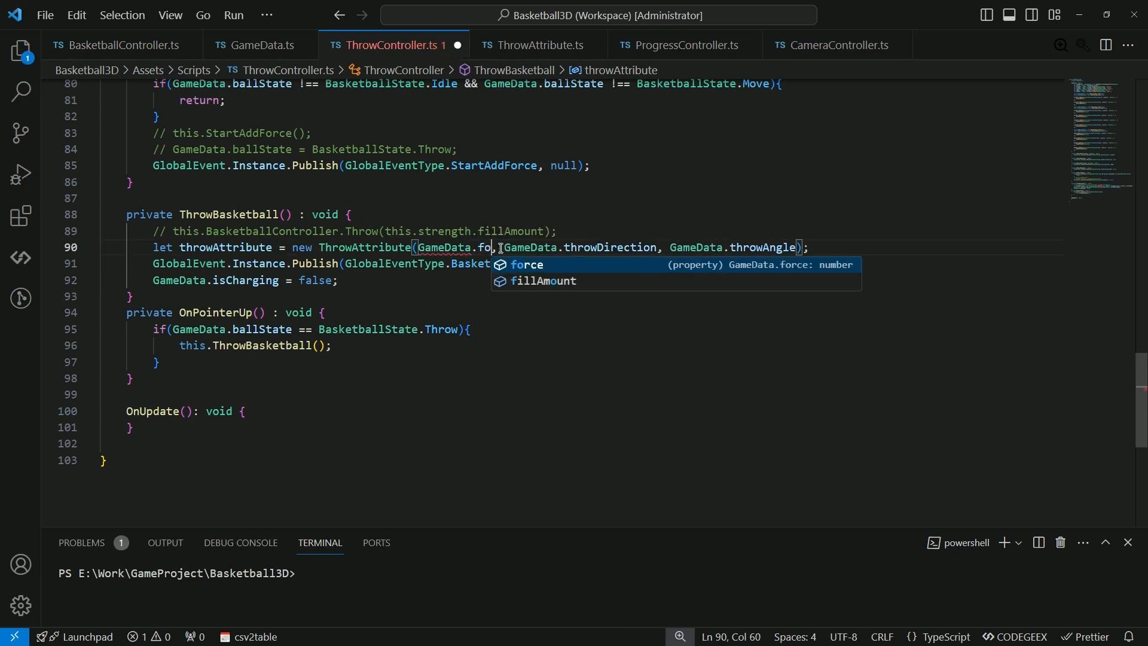
{"action": "key", "text": "Tab"}
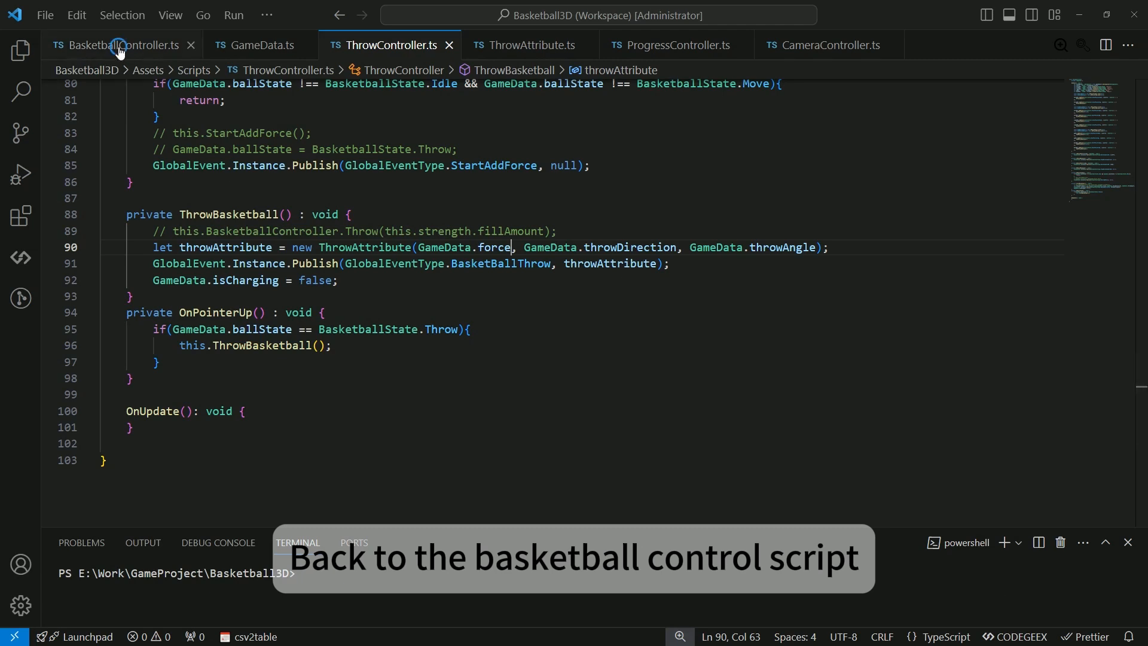
Comment out the throw speed field in BasketballController.ts and tidy the lines.
{"action": "left_click", "coordinate": [120, 45]}
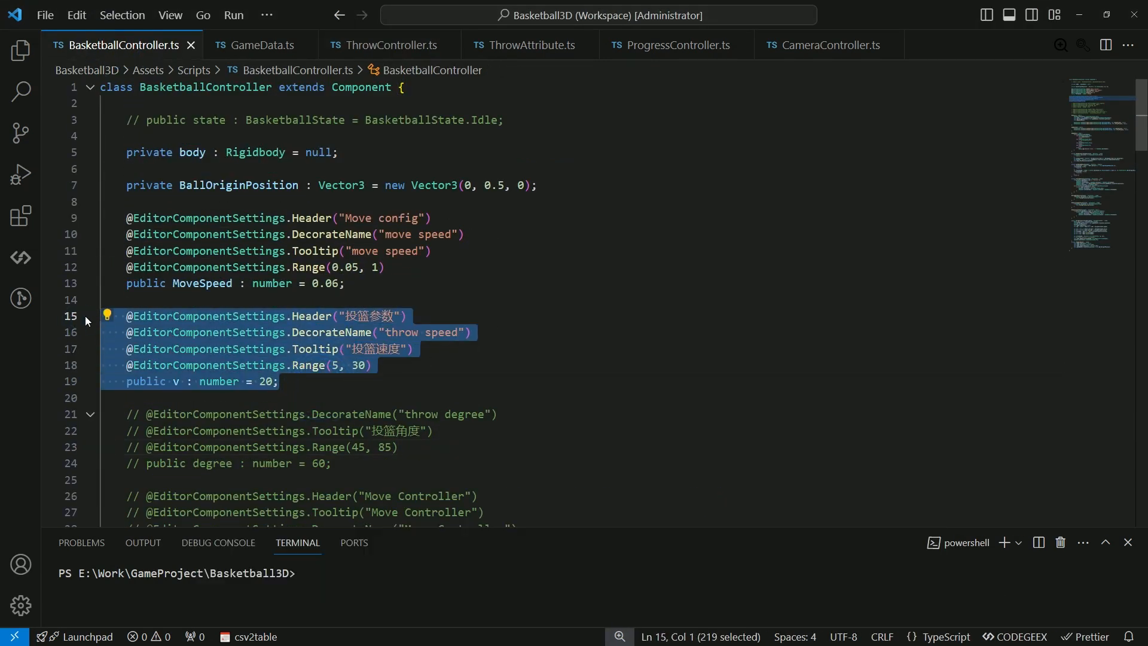
{"action": "key", "text": "Ctrl+/"}
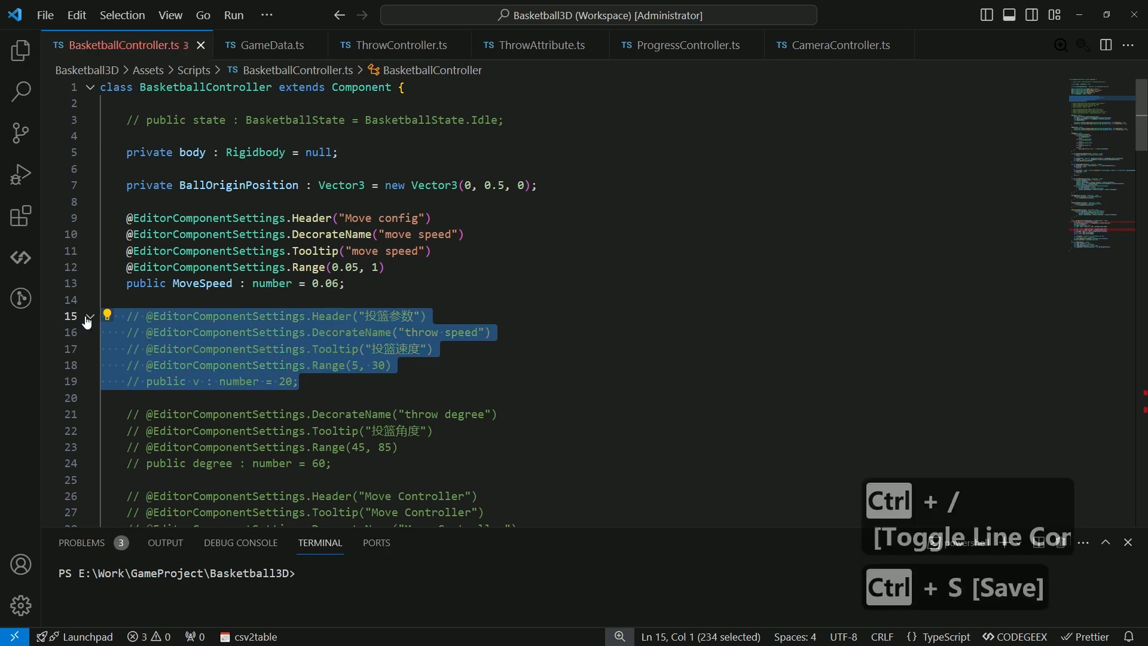
{"action": "mouse_move", "coordinate": [837, 355]}
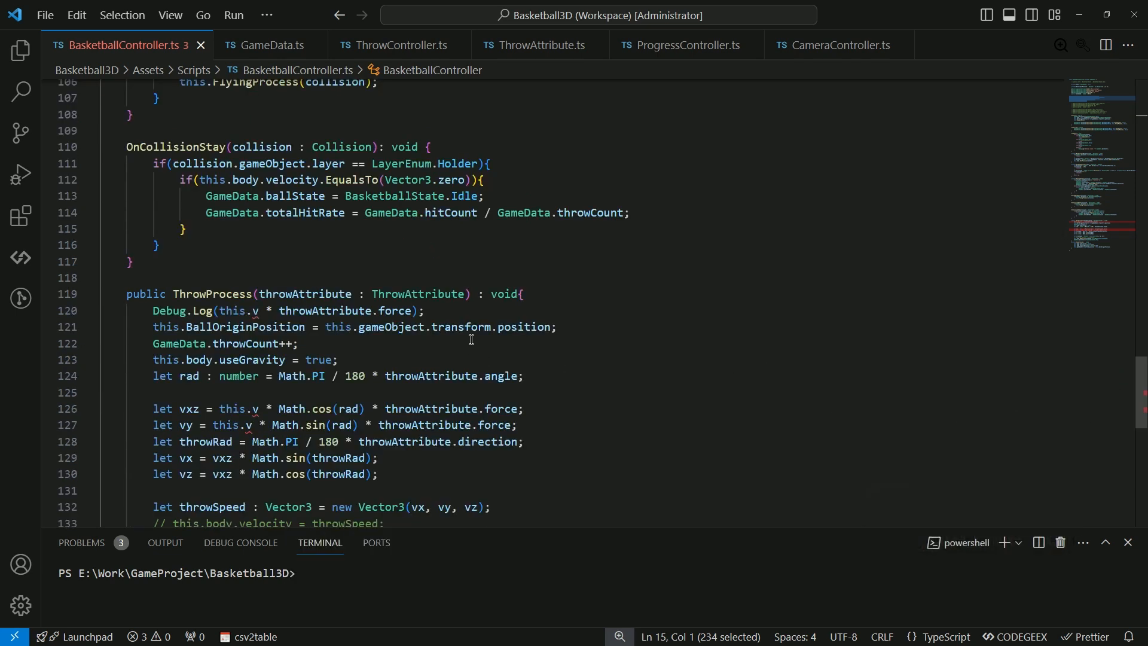
{"action": "key", "text": "Delete"}
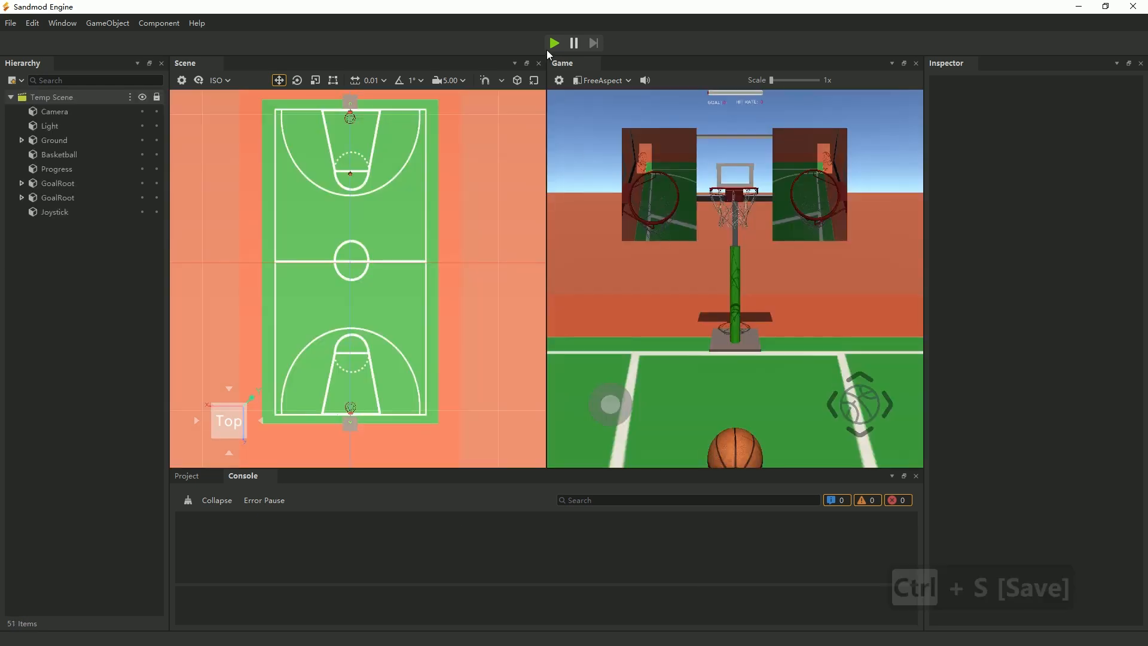
Run the game to test charged throws, then stop and restart play mode.
{"action": "left_click", "coordinate": [553, 43]}
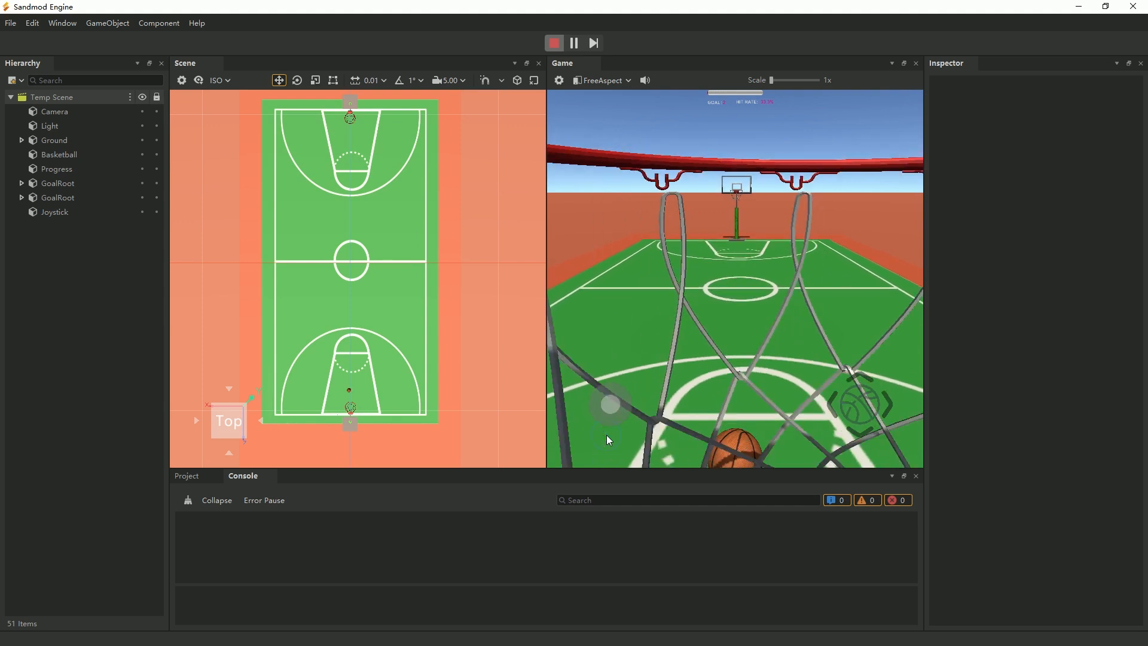
{"action": "mouse_move", "coordinate": [866, 413]}
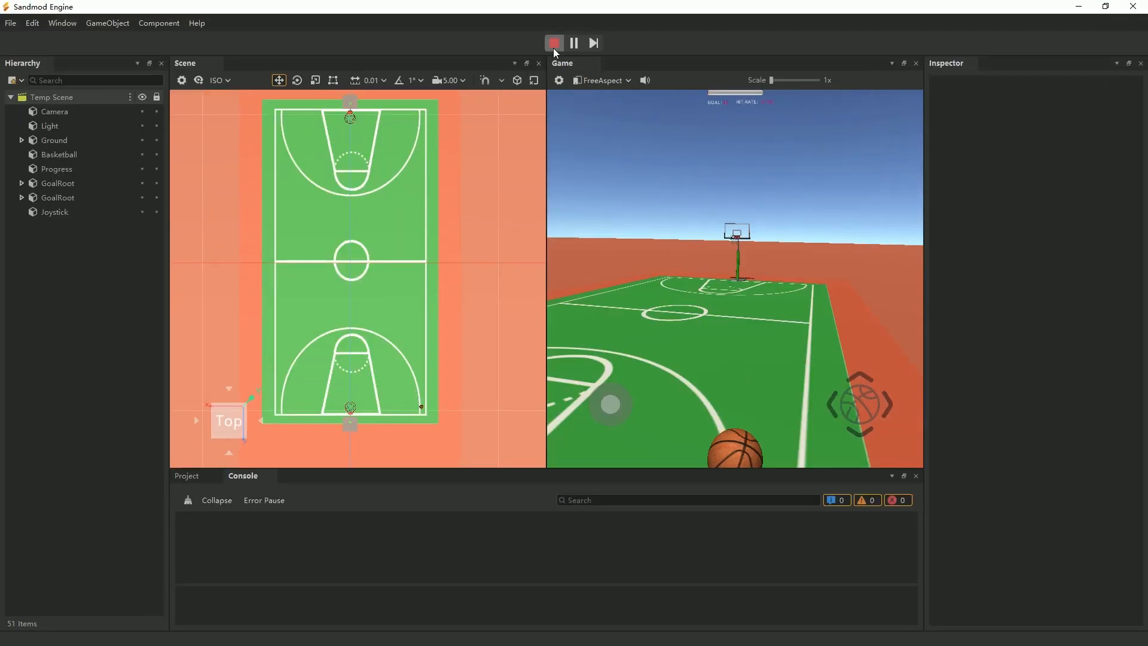
{"action": "left_click", "coordinate": [554, 43]}
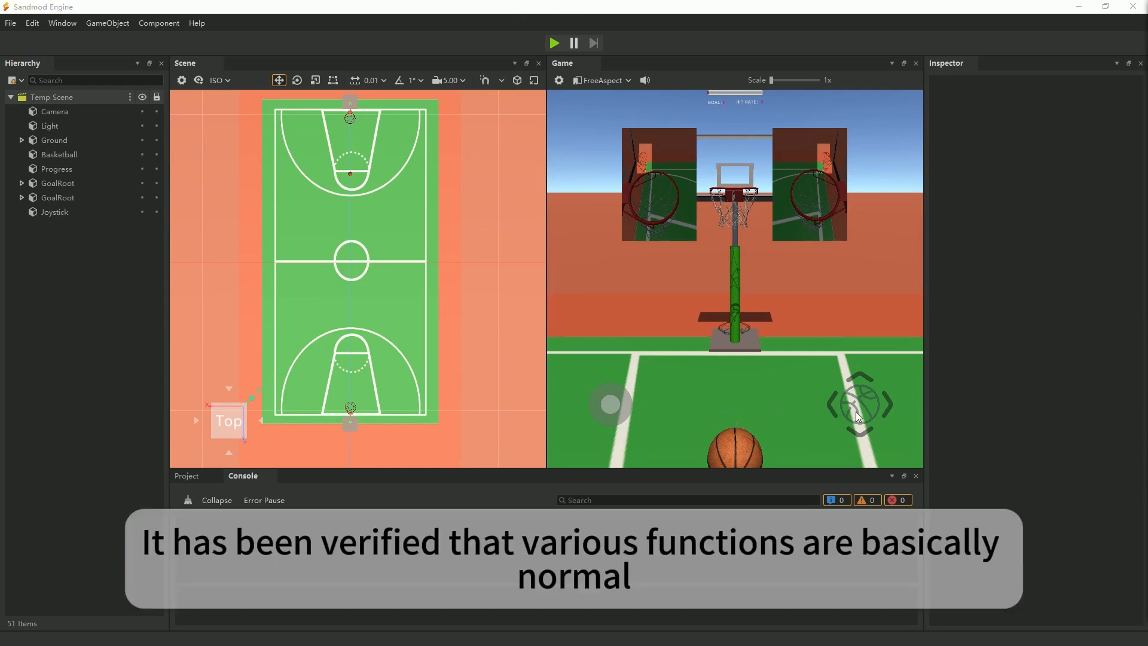
{"action": "left_click", "coordinate": [553, 43]}
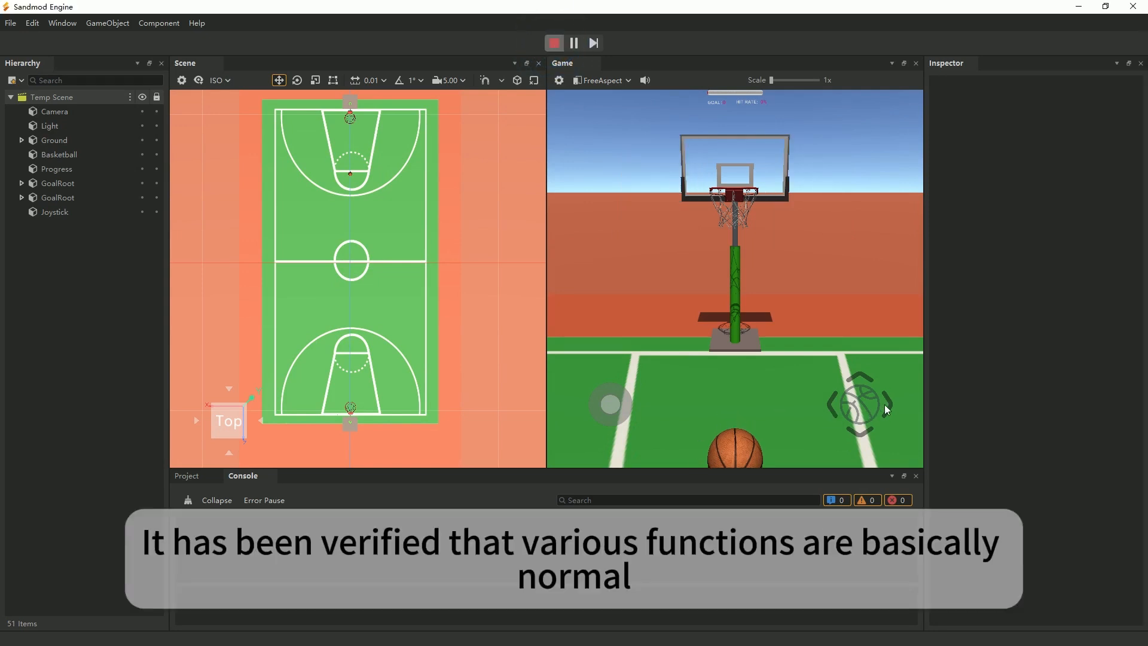